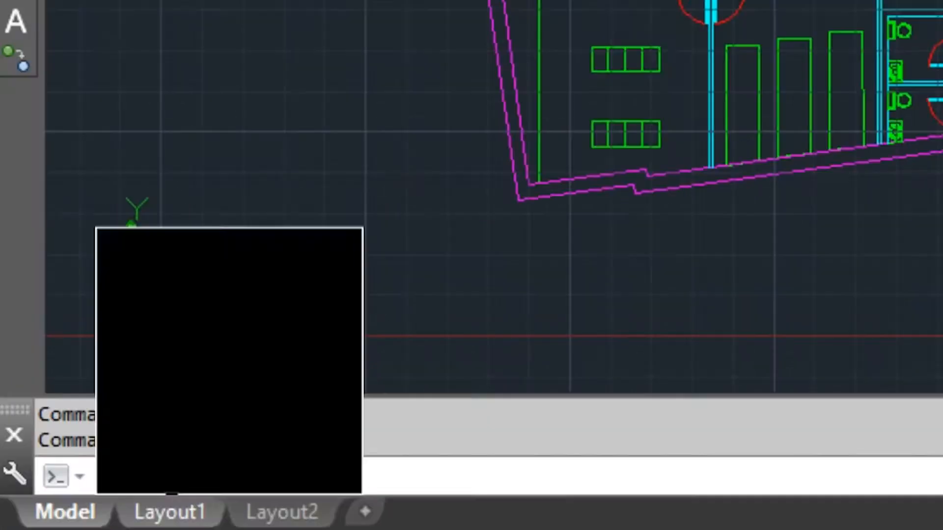
Step: Visit the Layout2 sheet, return to model space and bring the whole floor plan into view
click(281, 512)
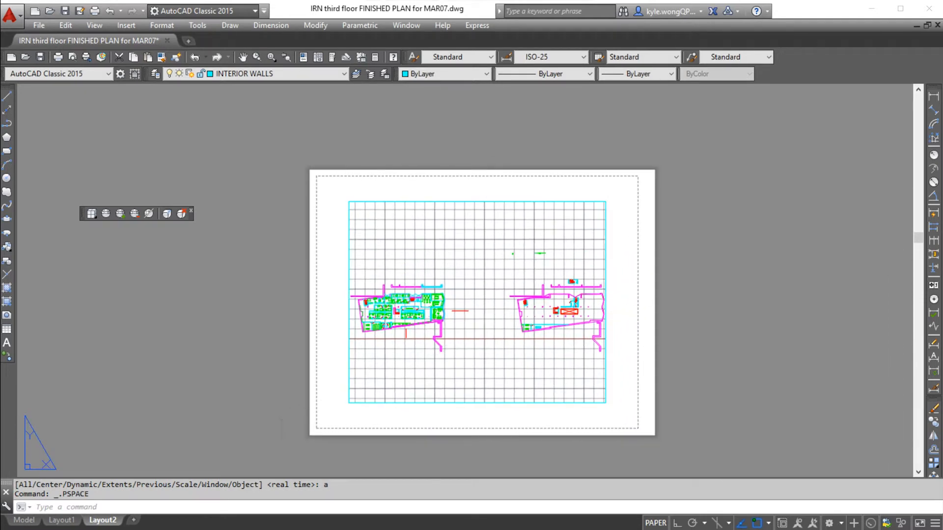
click(24, 520)
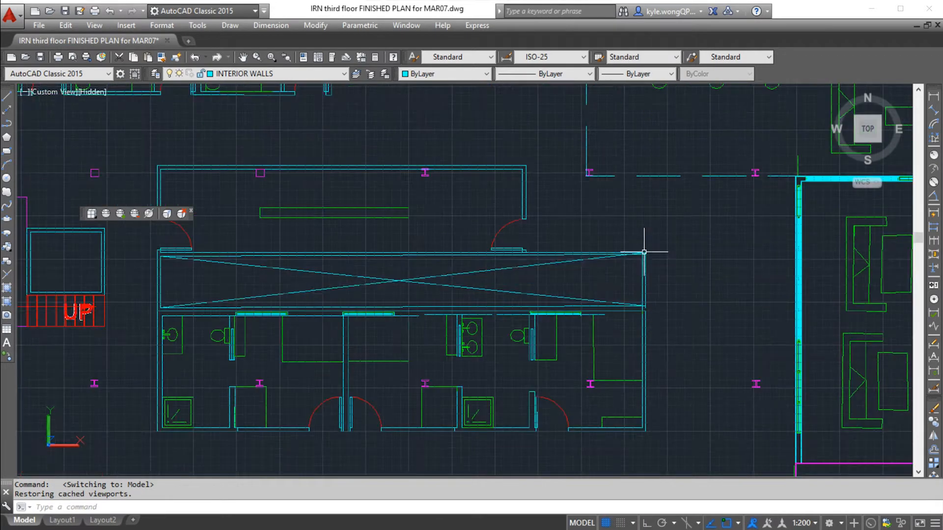
drag(643, 251, 517, 286)
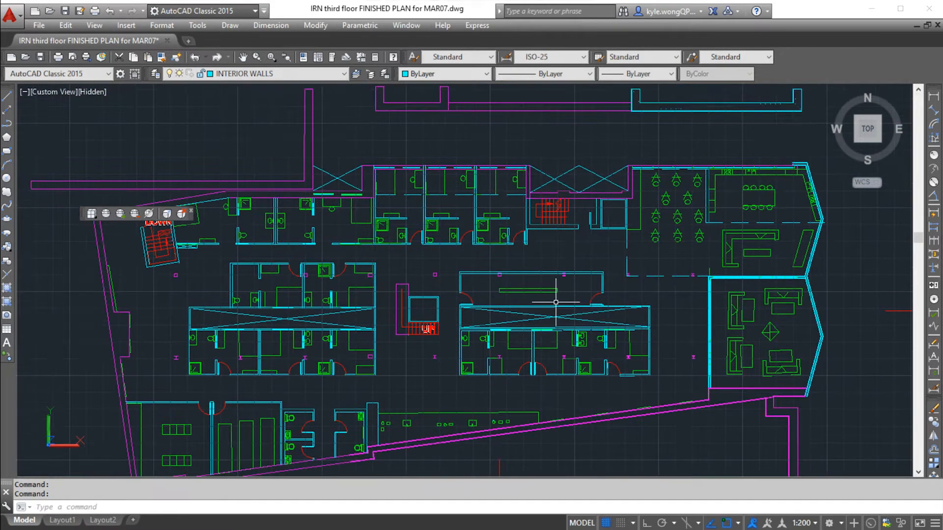
Step: Set the drawing's insertion scale to millimetres via the UNITS dialog
text(UNITS)
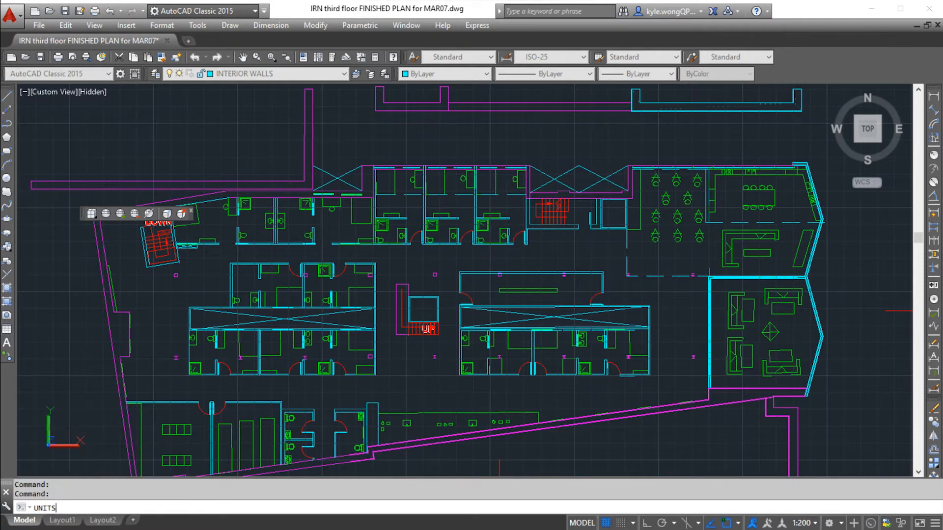
key(Enter)
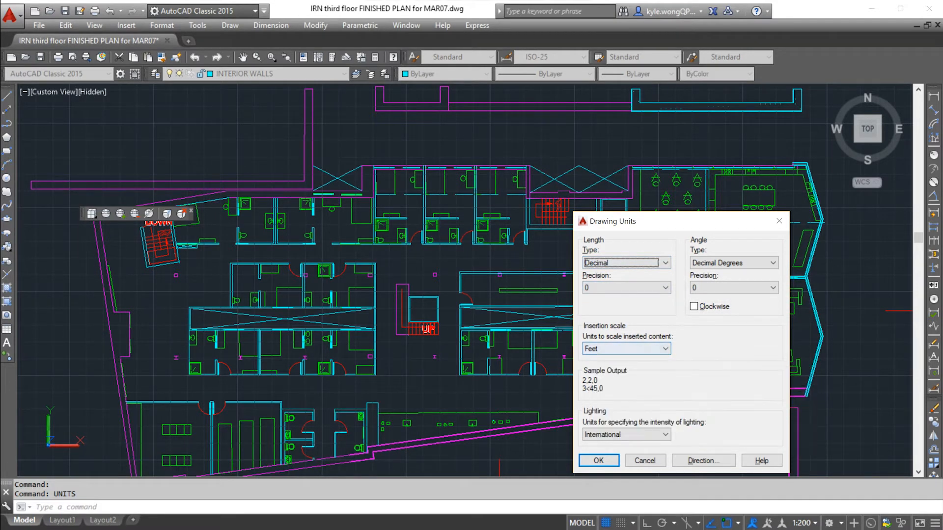
click(626, 349)
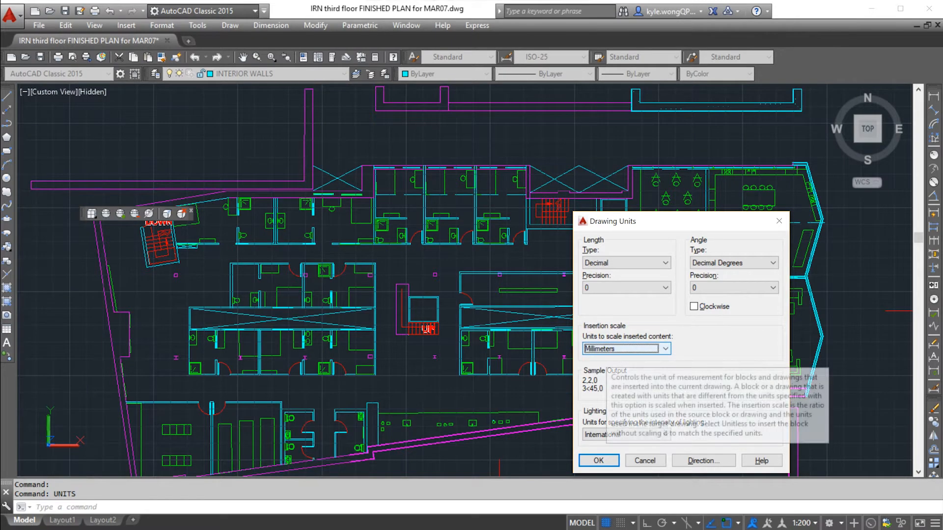
click(598, 460)
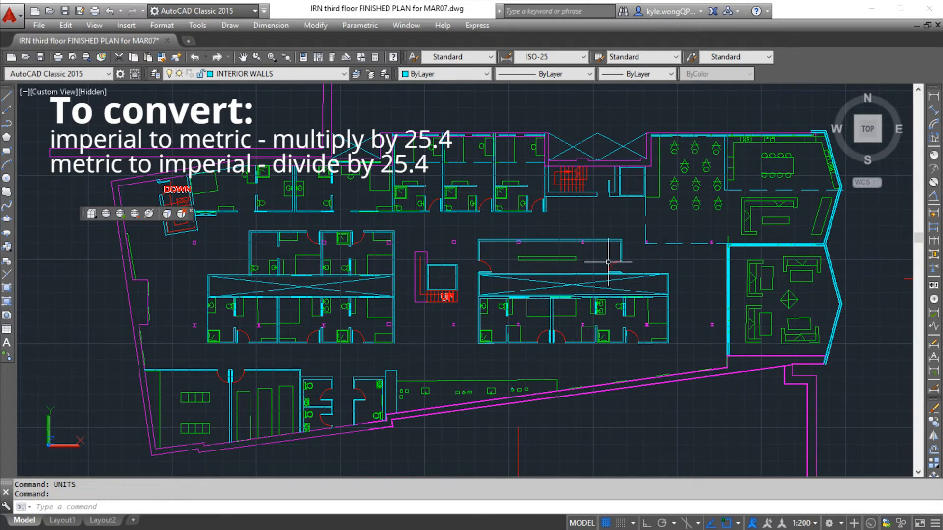
mouse_move(607, 245)
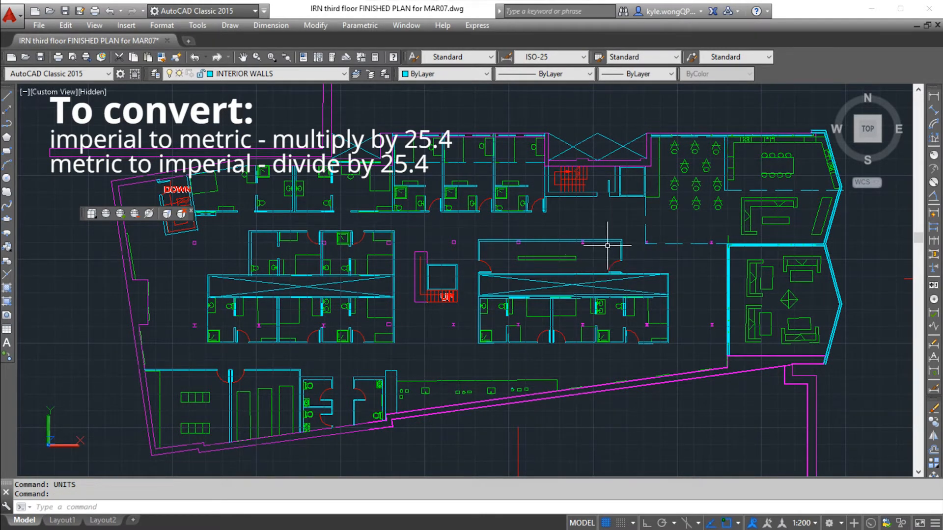
mouse_move(306, 234)
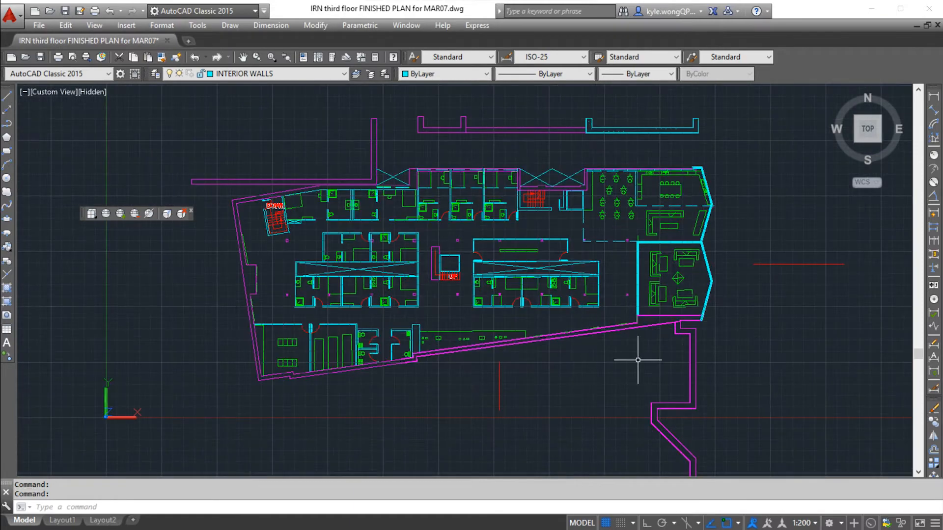
mouse_move(677, 362)
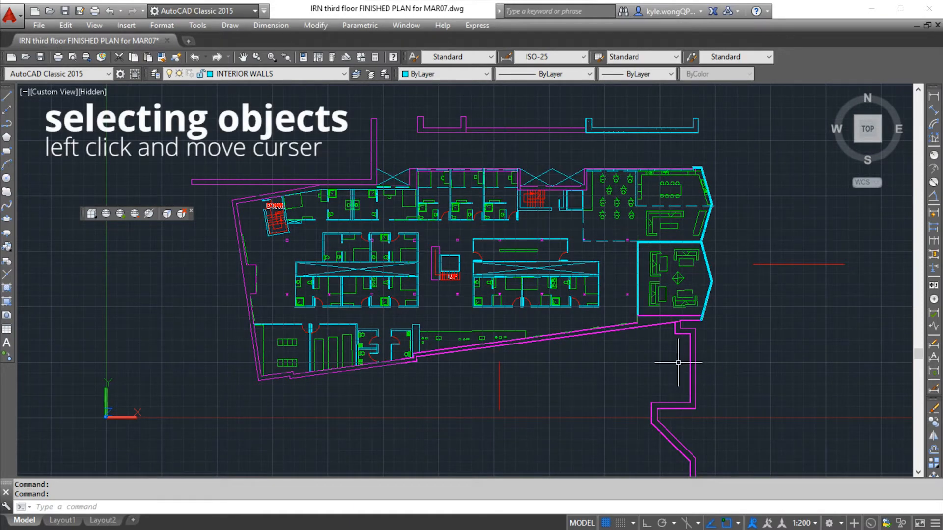
Step: Start a selection window around objects in the centre of the floor plan
click(678, 362)
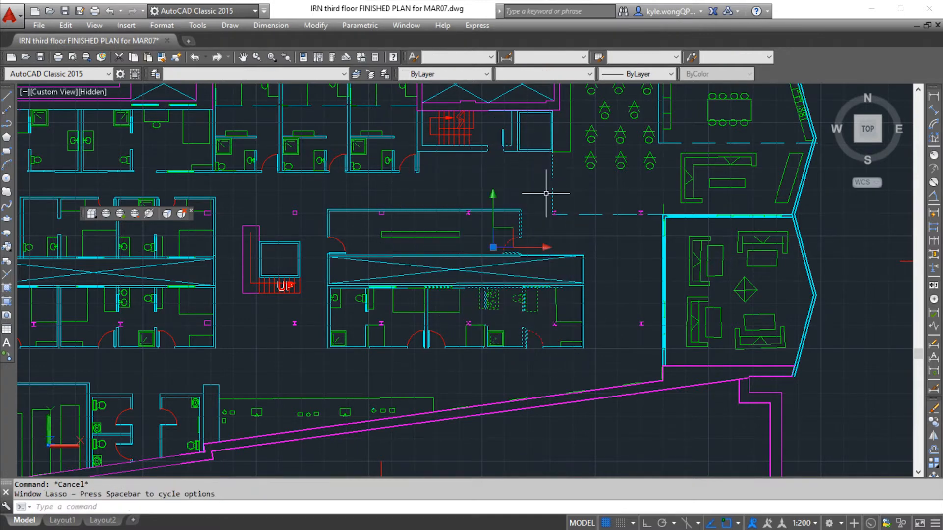
mouse_move(540, 194)
text(LINE)
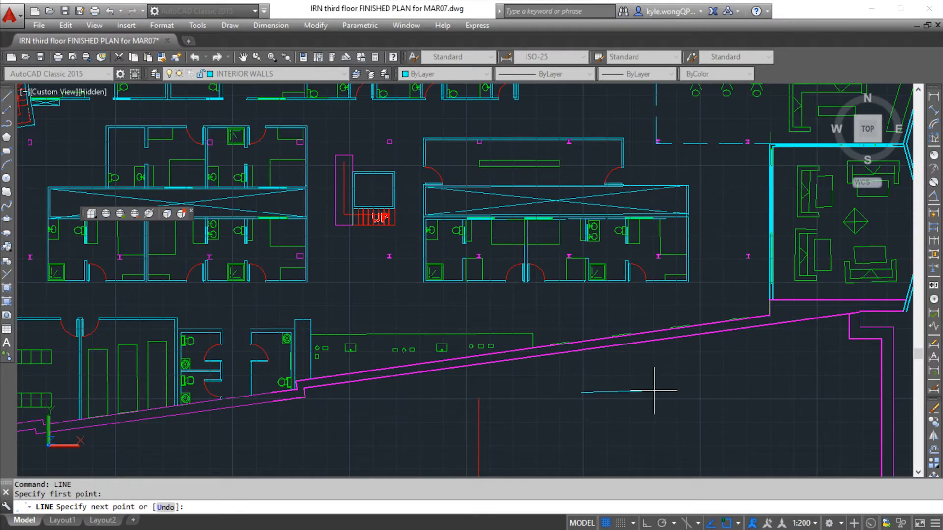
mouse_move(697, 394)
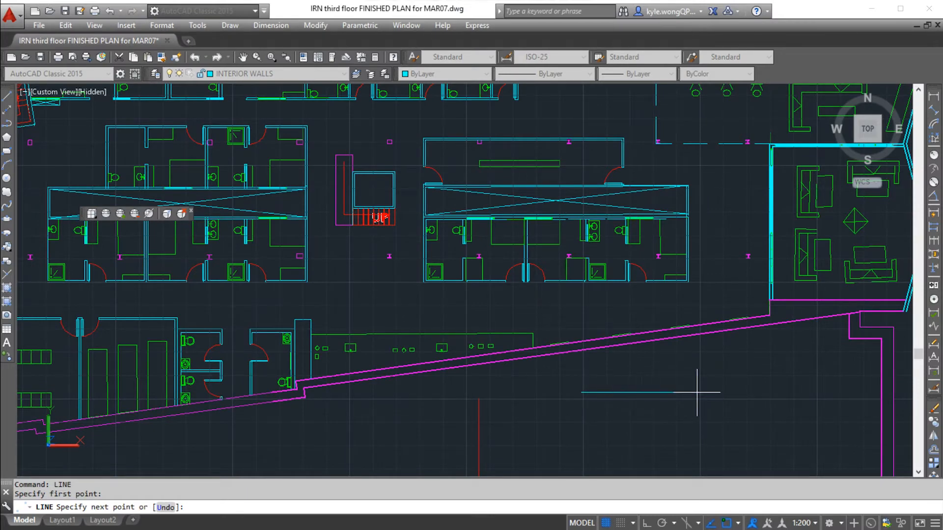
Step: Place the next point of the line below the building's lower wall
click(695, 405)
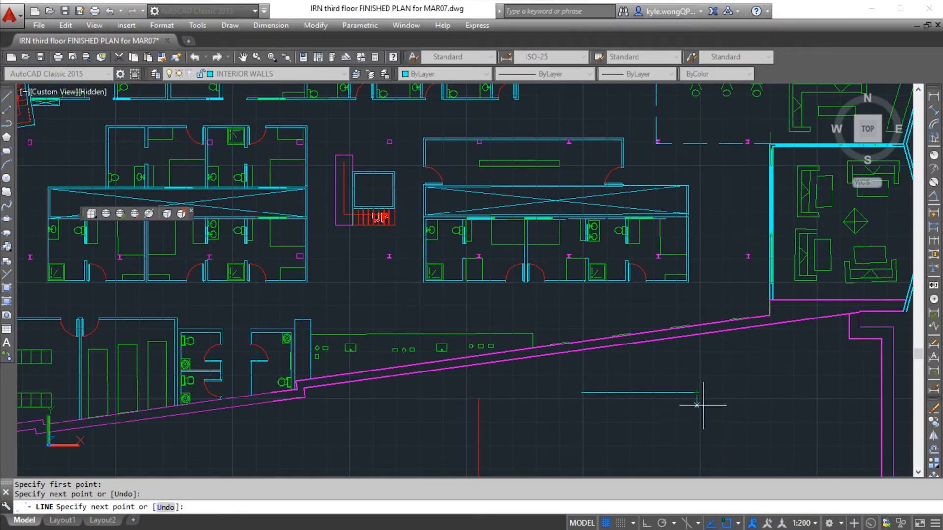
mouse_move(696, 405)
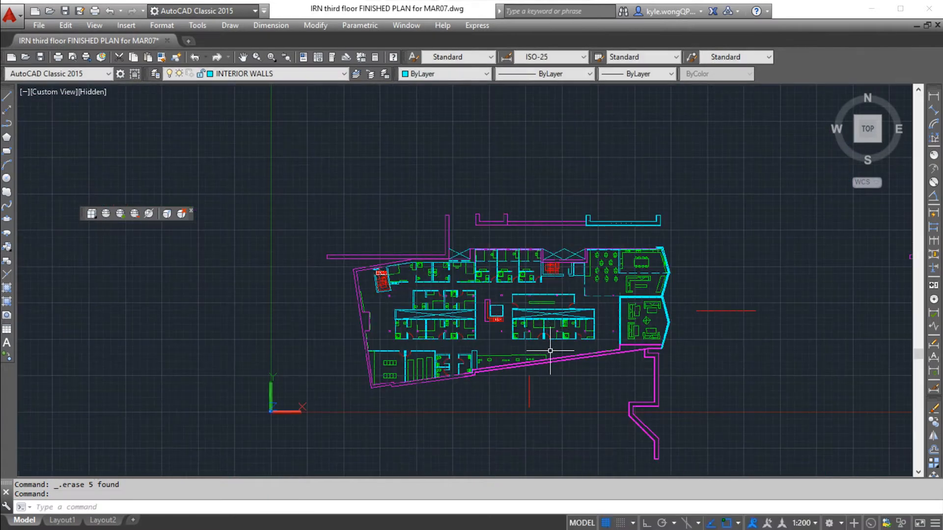
mouse_move(606, 523)
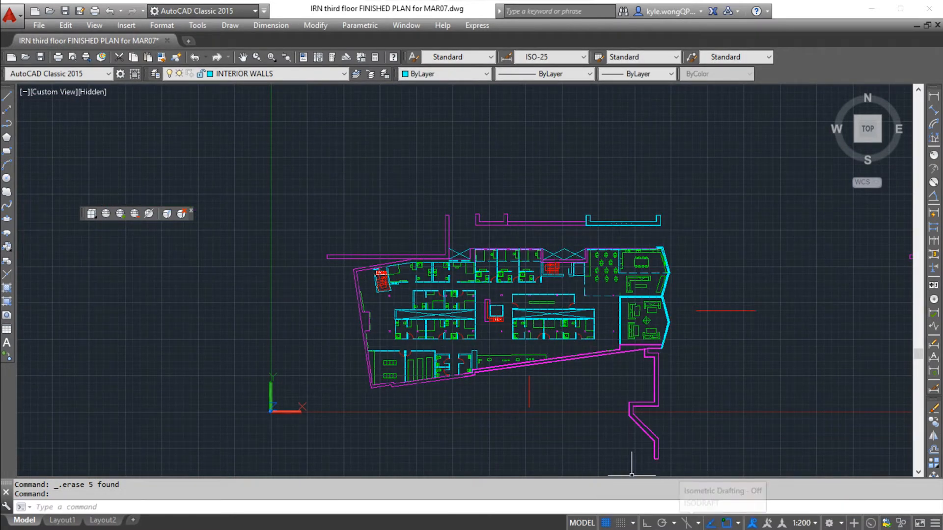
Step: Toggle the background grid off and on, then give it a grid spacing of 2
key(f7)
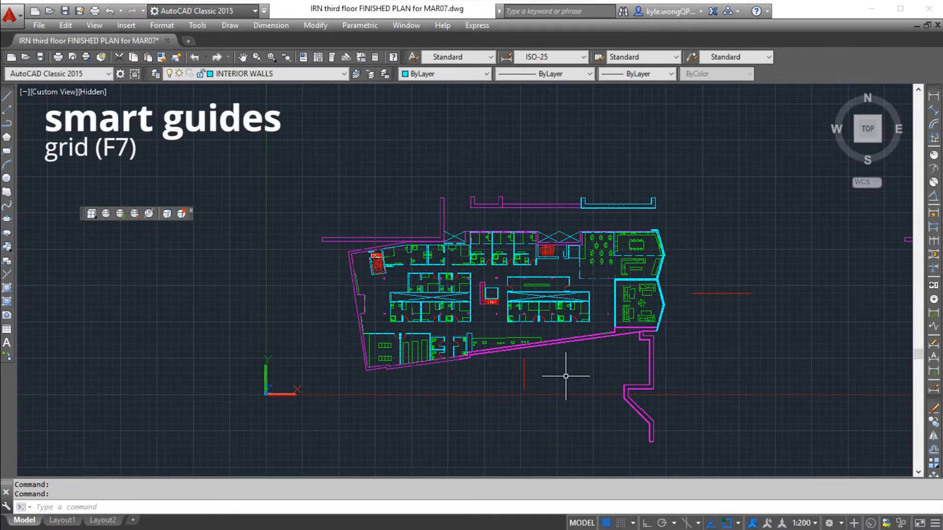
key(F9)
text(GRID)
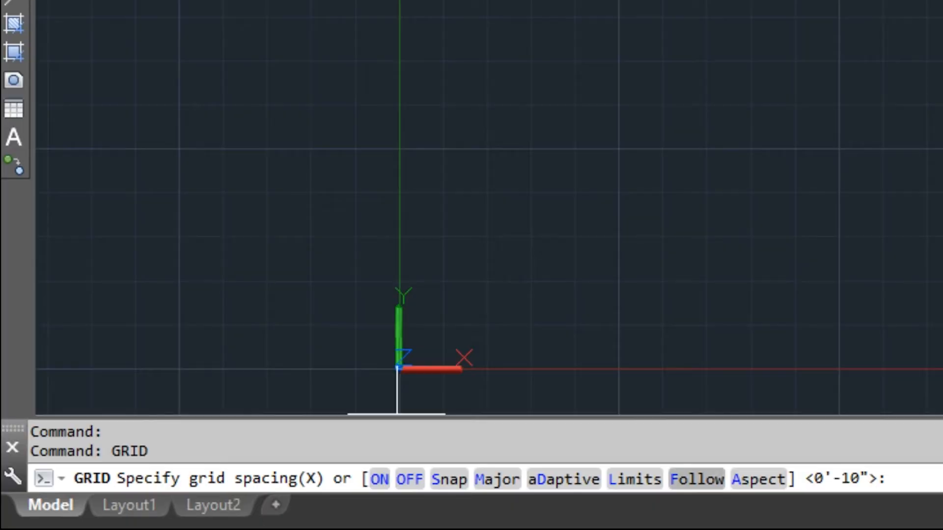
text(2)
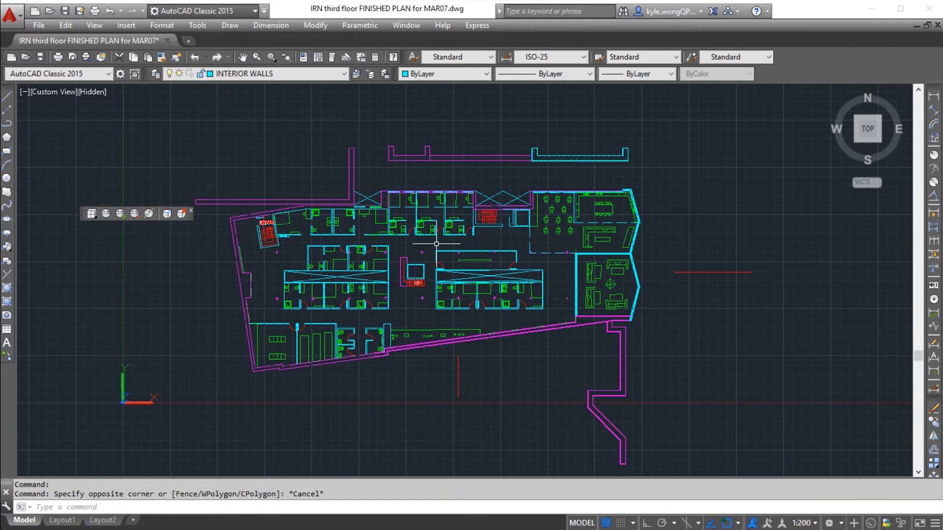
mouse_move(490, 272)
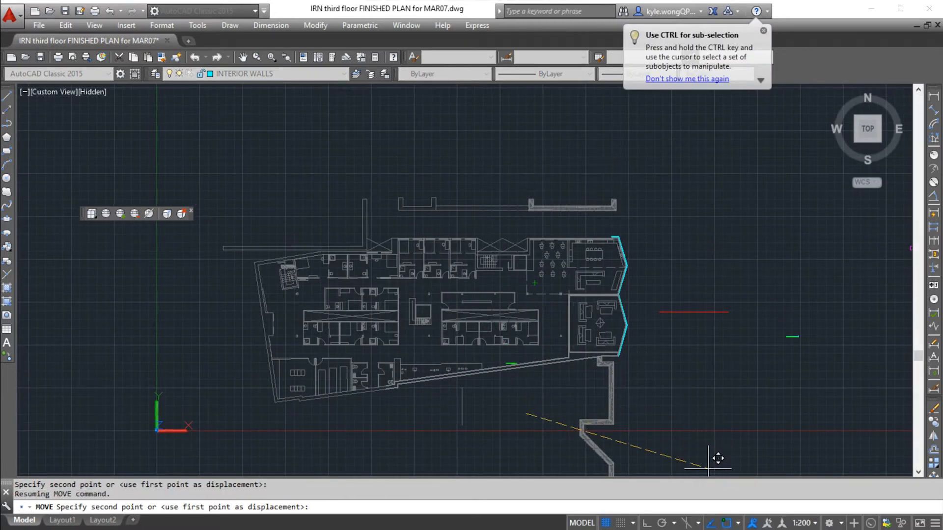
key(f8)
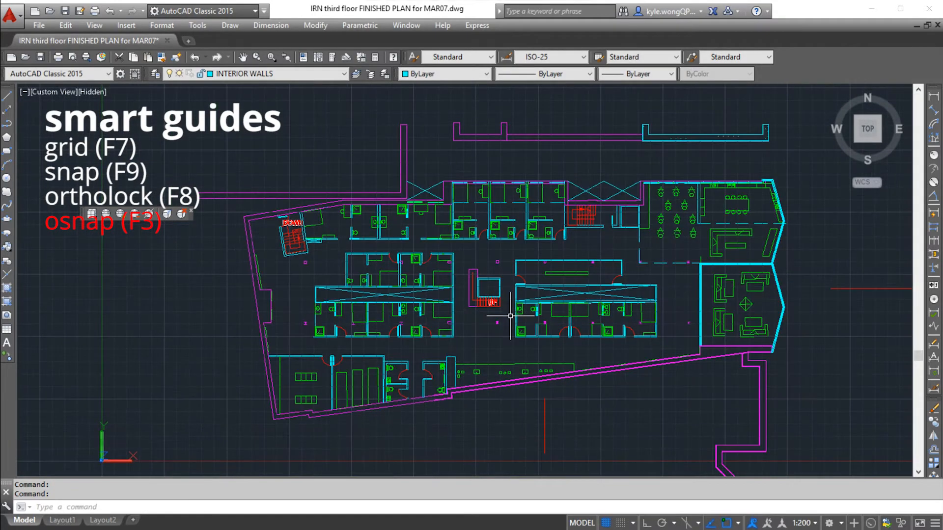
mouse_move(555, 328)
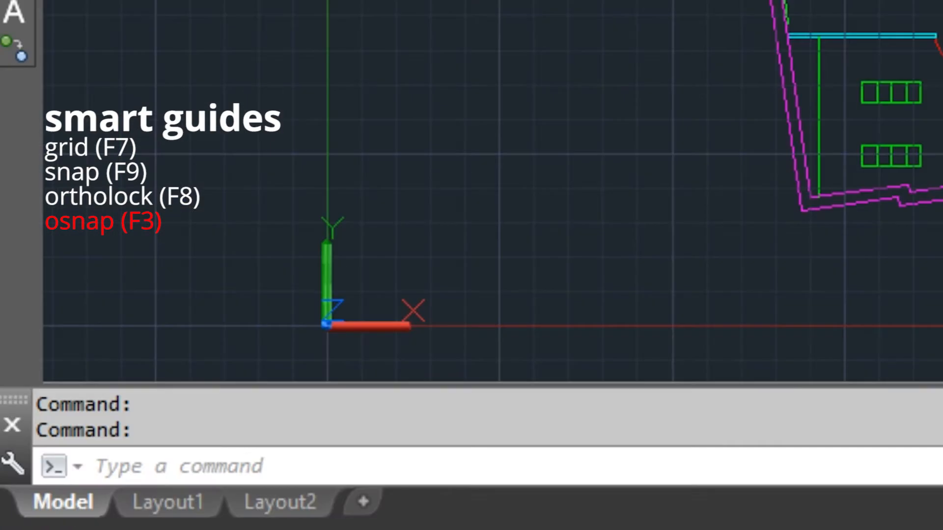
Step: Review the Object Snap modes in Drafting Settings and adjust which snap points are active
text(ONsna)
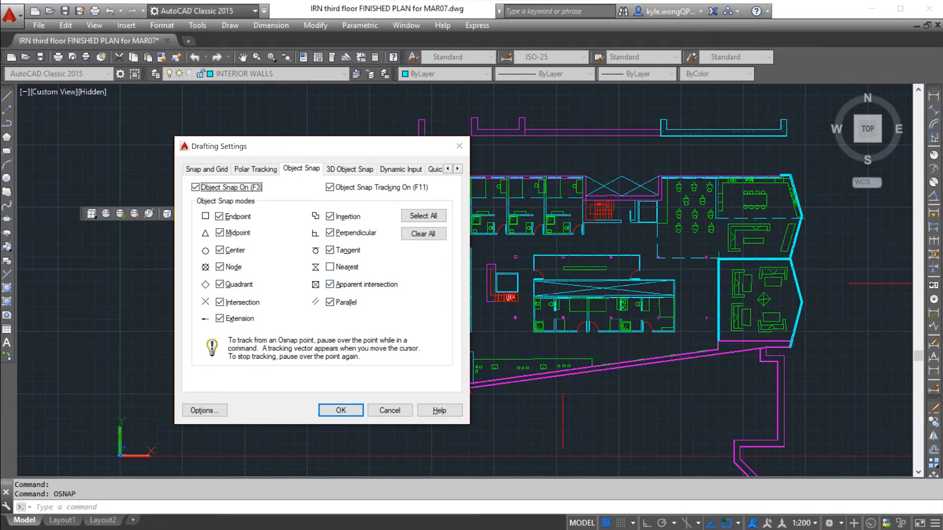
click(341, 410)
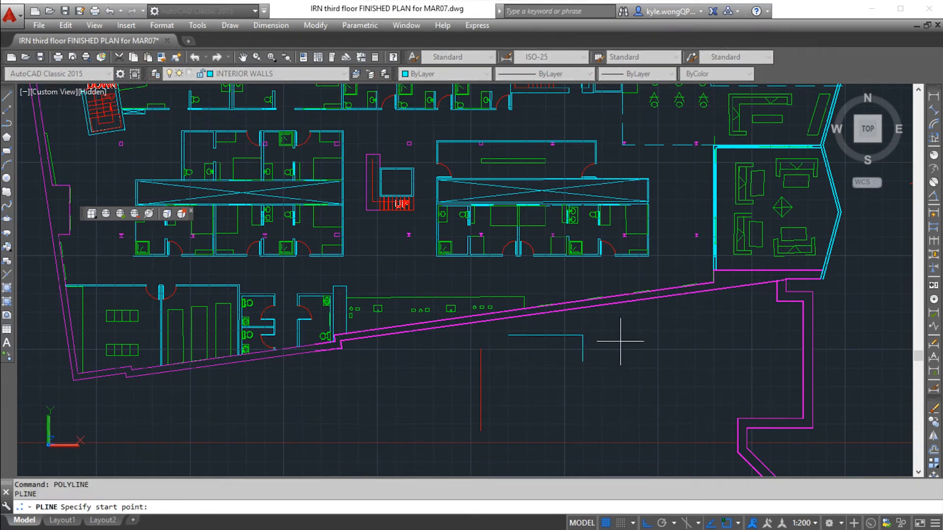
mouse_move(598, 335)
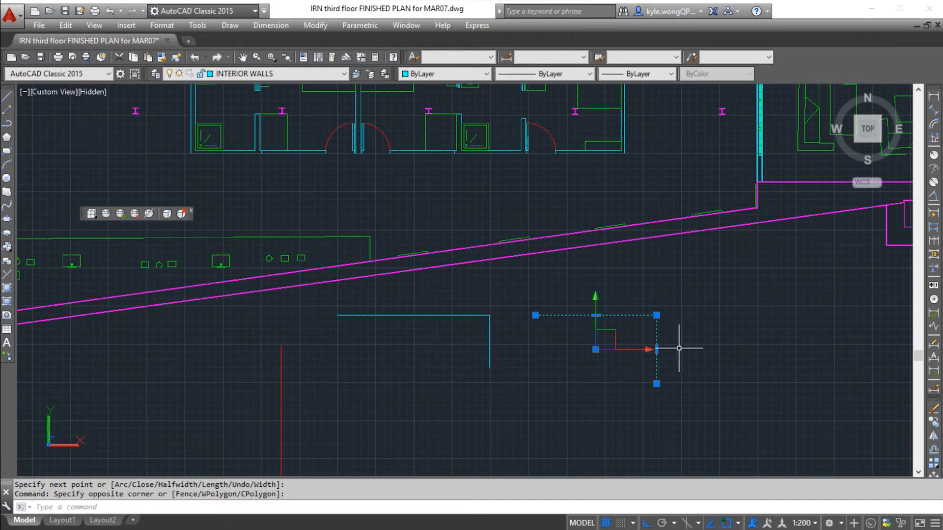
mouse_move(686, 362)
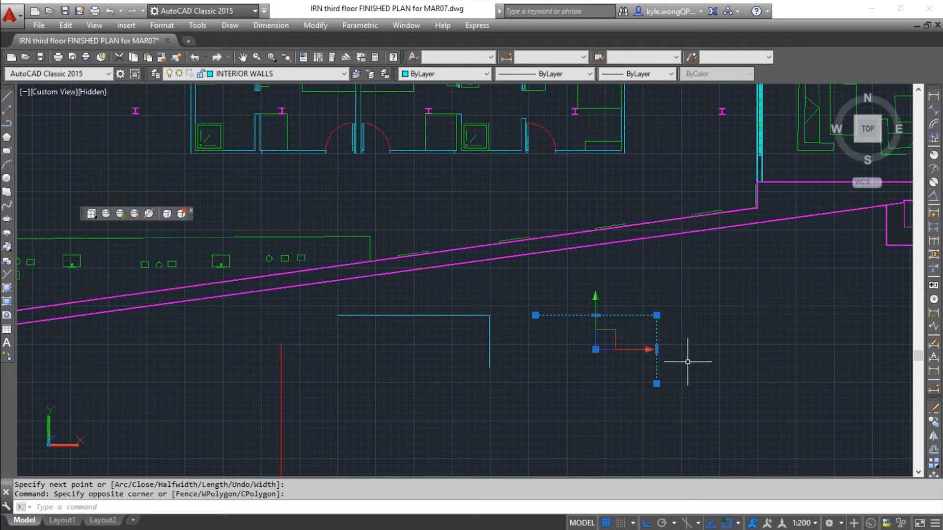
mouse_move(566, 352)
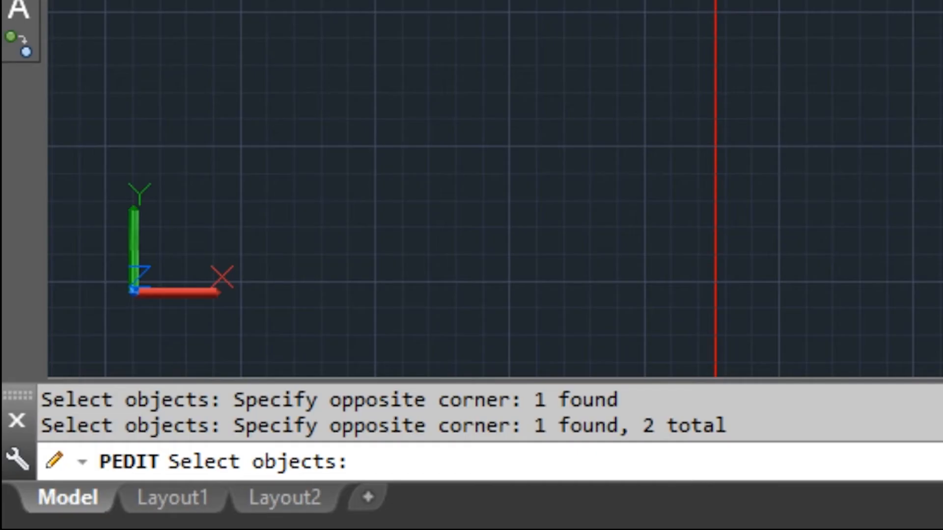
Step: Finish the PEDIT selection and accept converting the chosen lines to polylines
key(enter)
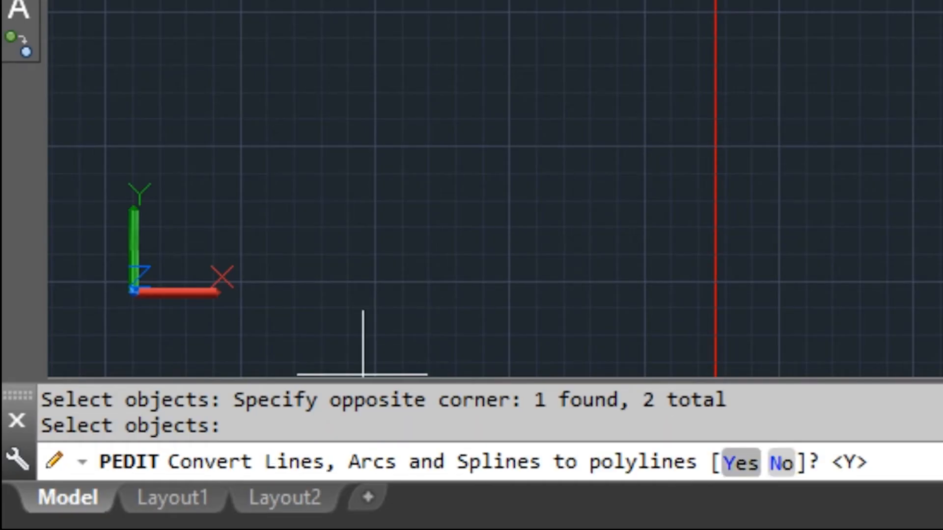
key(enter)
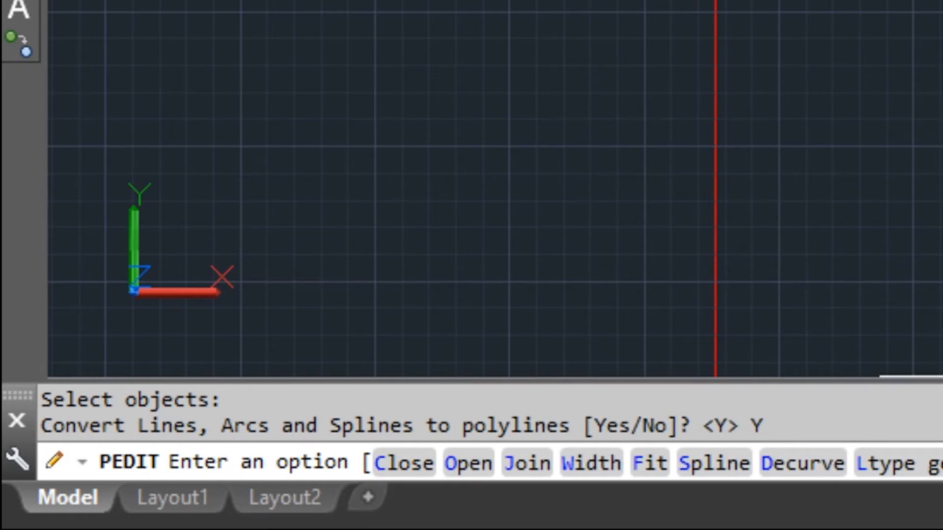
mouse_move(652, 359)
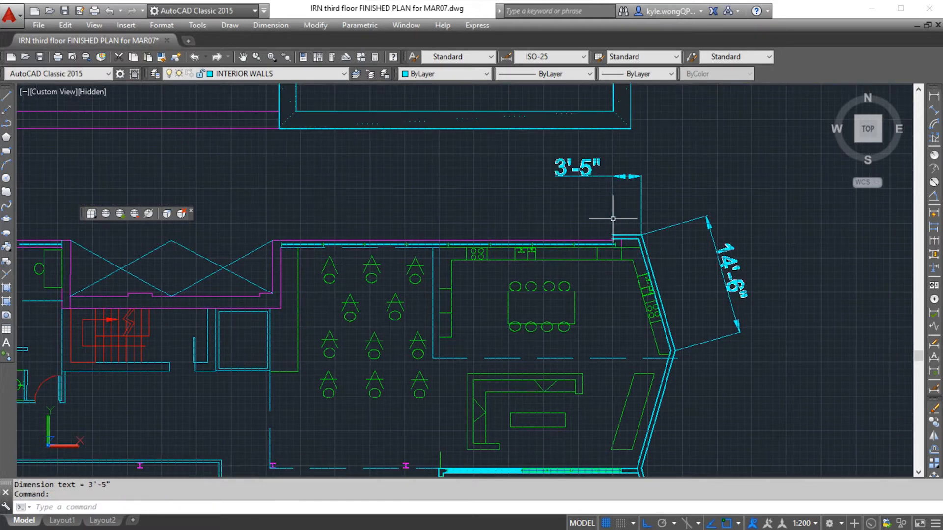
Step: Select the new 3'-5" dimension beside the 14'-6" wall dimension
click(610, 176)
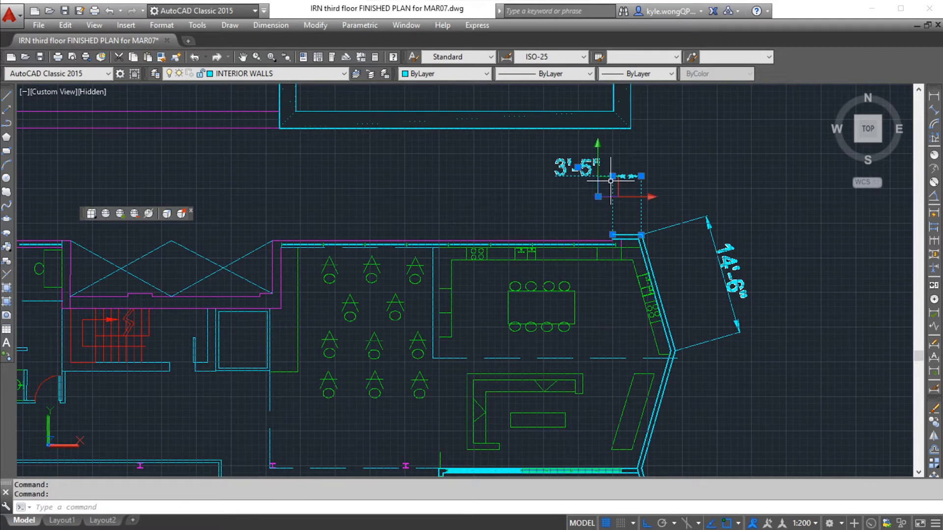
mouse_move(740, 384)
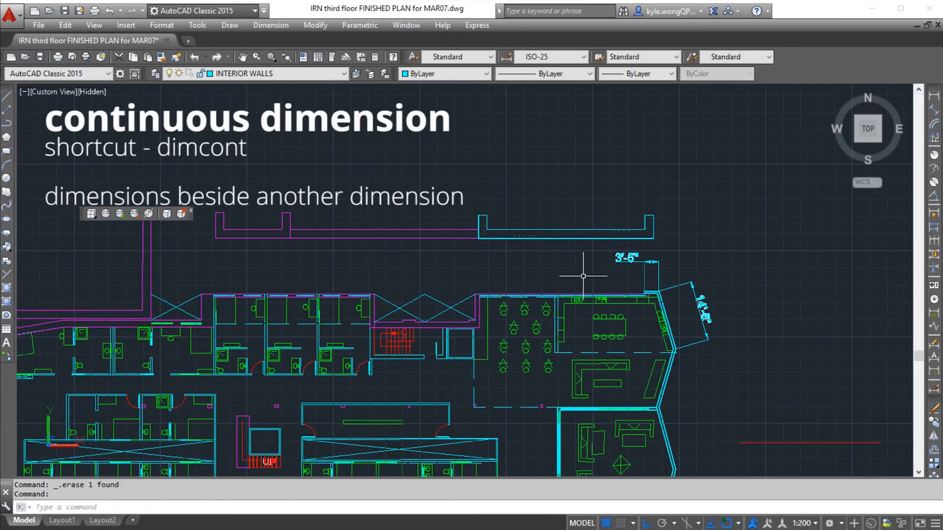
Step: Continue from the 3'-5" dimension with chained dimensions 40'-10", 24'-3", 41'-8", 12'-12" along the top wall
text(DImcont)
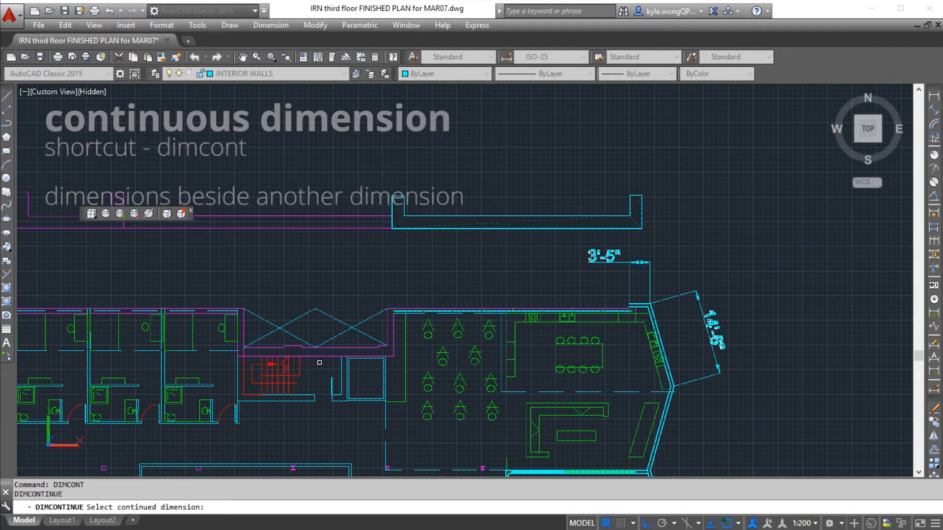
click(629, 289)
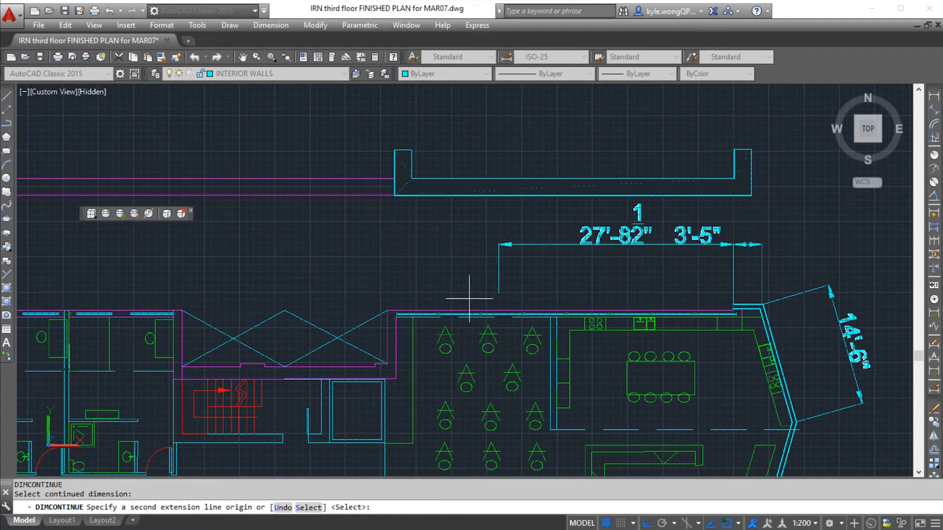
click(578, 267)
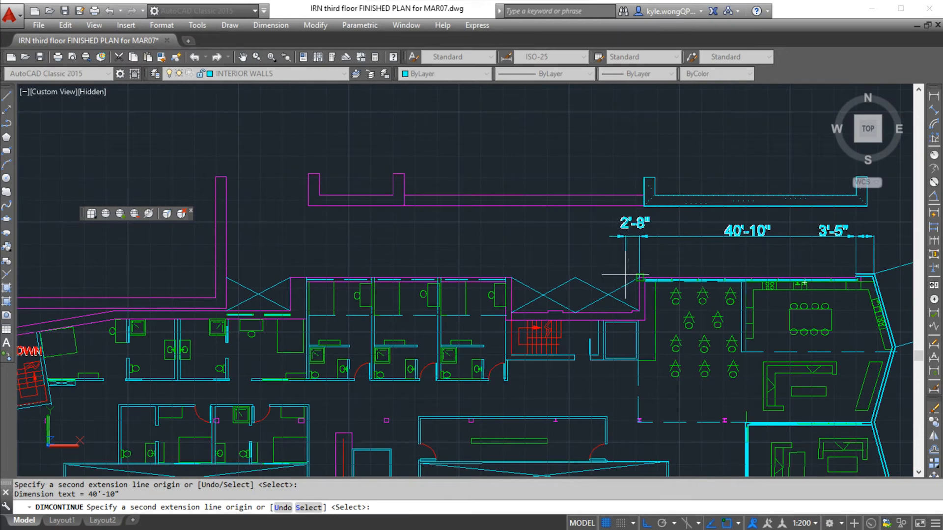
click(721, 278)
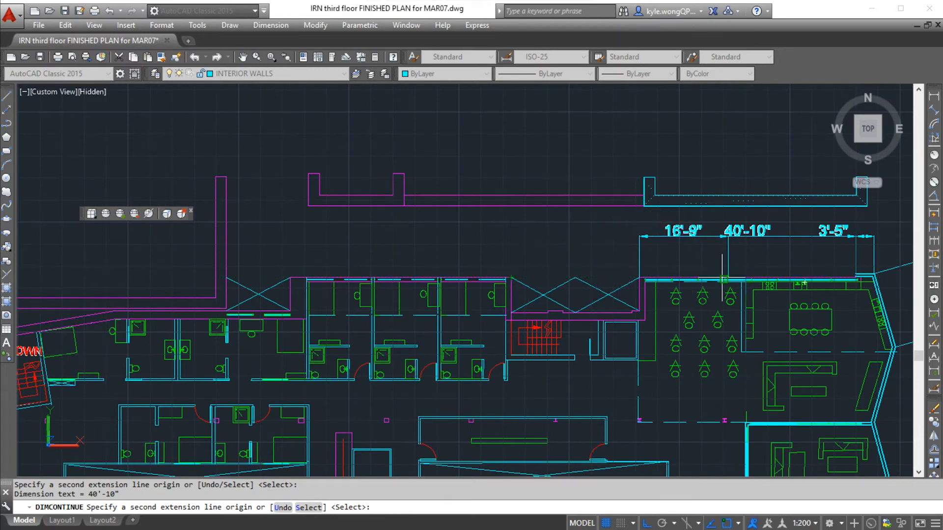
click(508, 280)
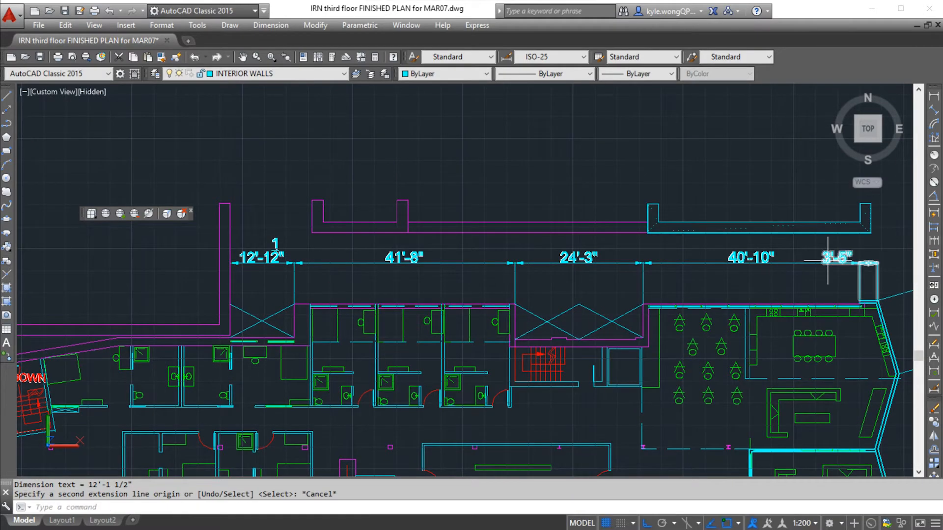
scroll(down, 3)
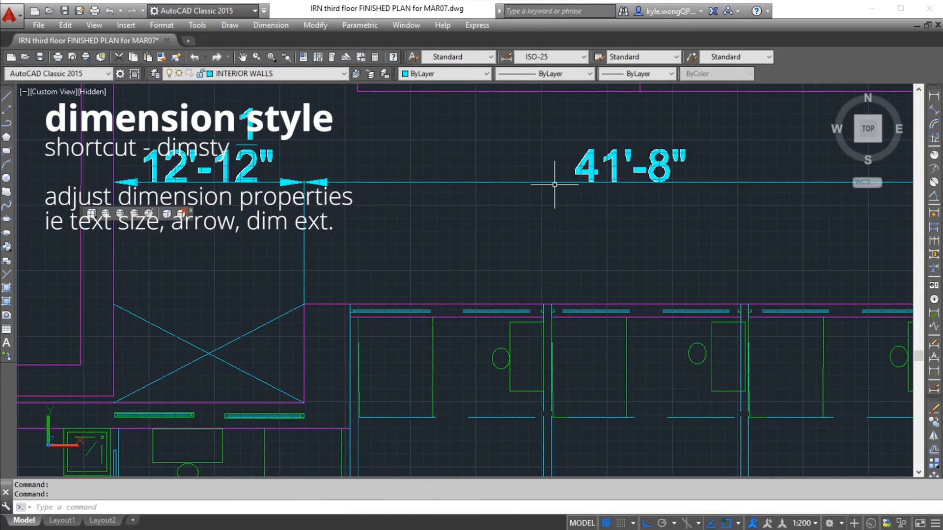
Step: Give the ISO-25 dimension style a text height of 1'
text(dimsty)
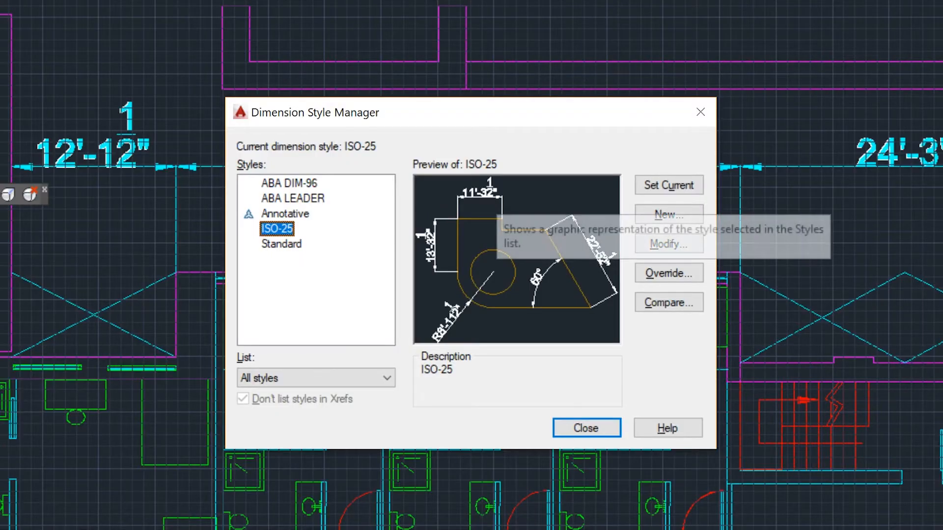
click(668, 245)
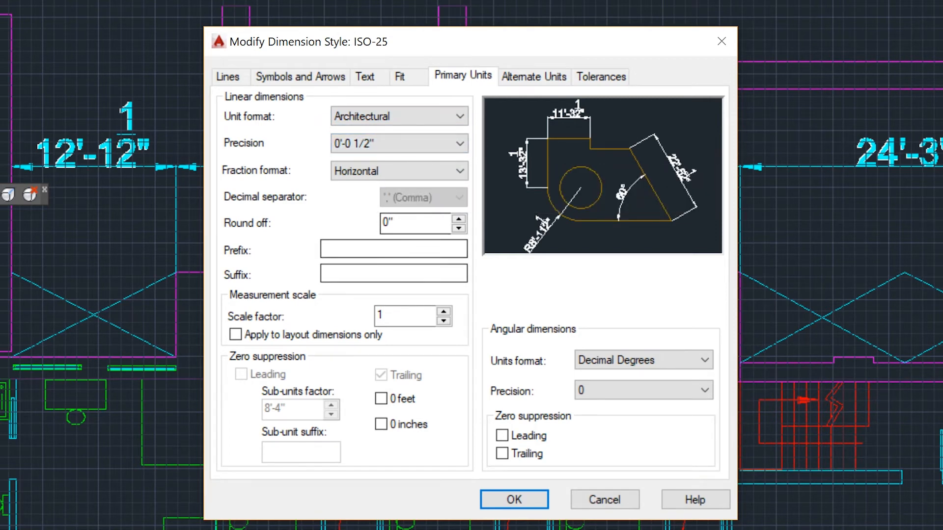
click(364, 76)
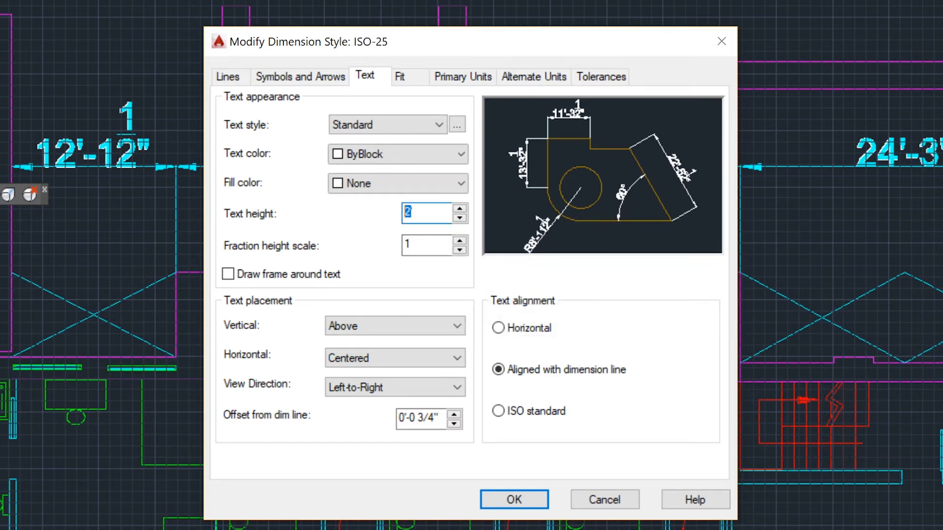
text(1')
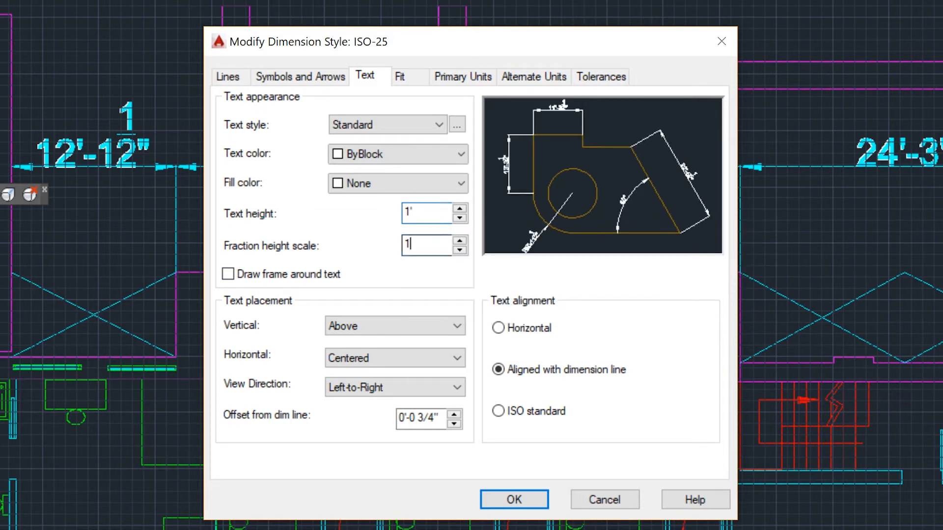
click(427, 245)
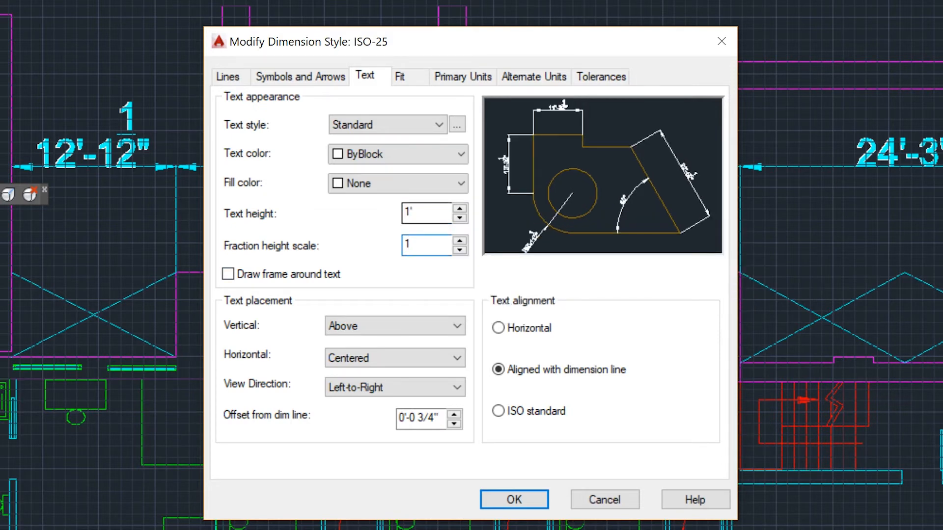
click(387, 125)
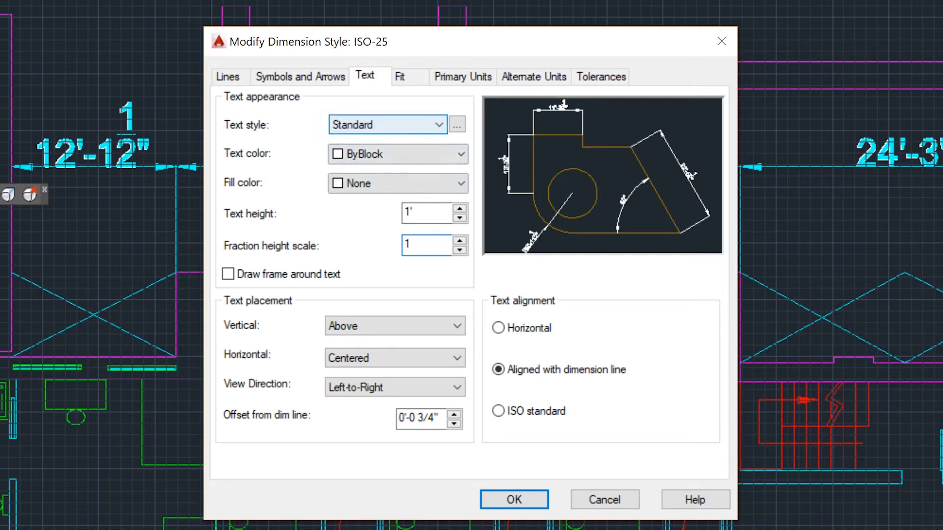
click(427, 245)
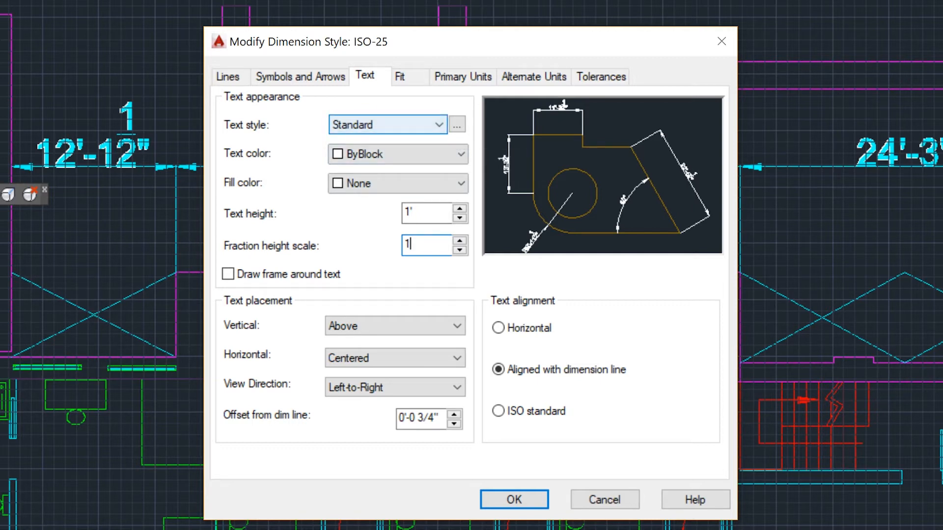
Step: Switch ISO-25 to architectural tick arrowheads and save the style changes
click(299, 77)
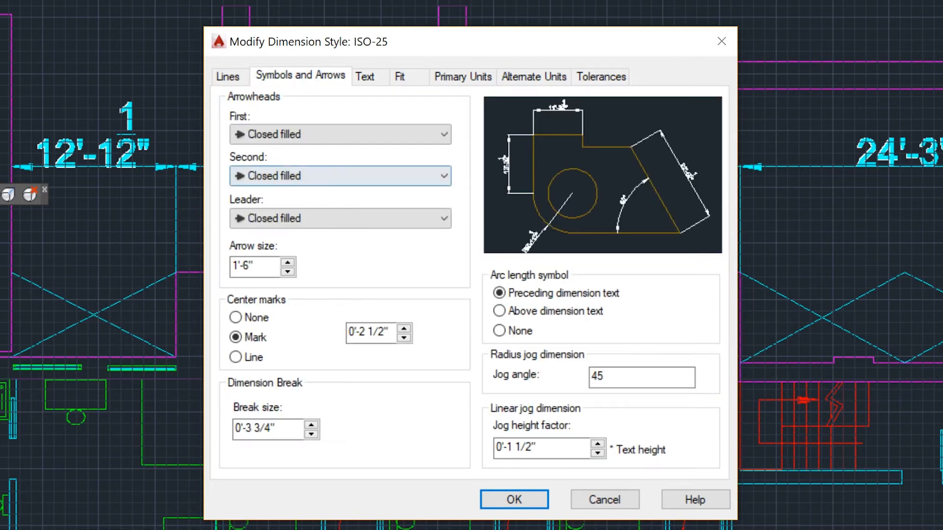
click(339, 135)
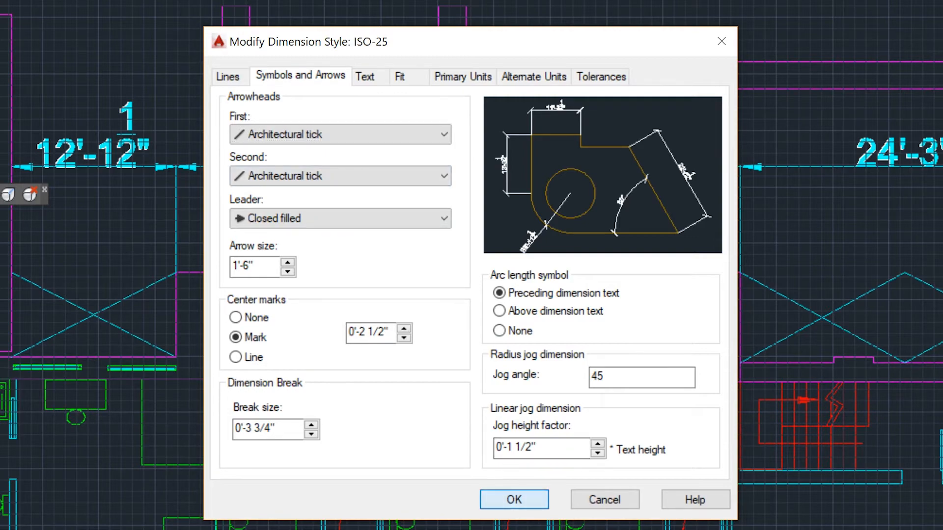
click(514, 499)
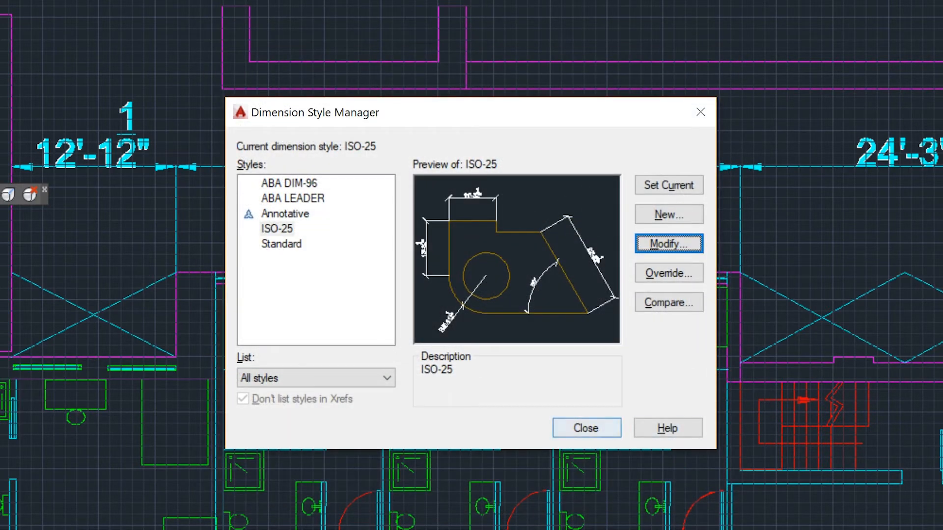
click(585, 428)
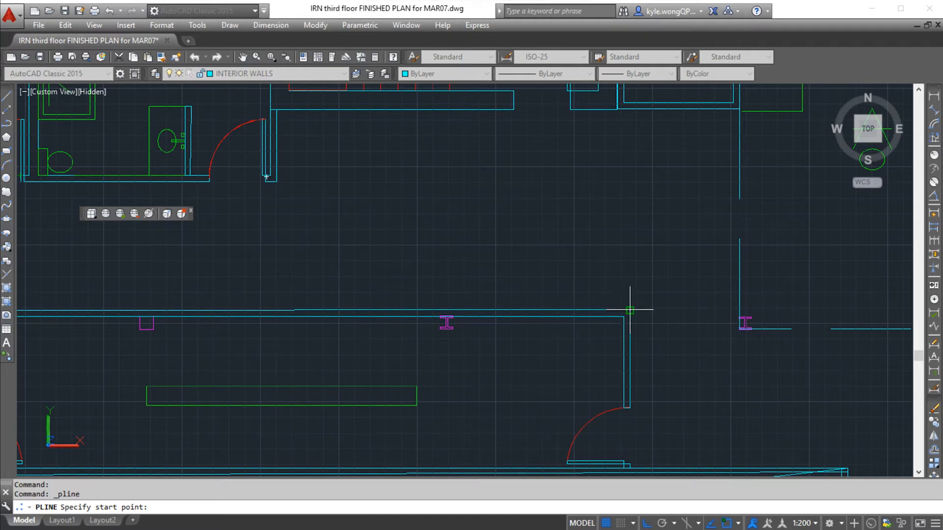
Step: Draw a horizontal polyline from the wall corner to the vertical wall, then erase the stray lines
click(629, 312)
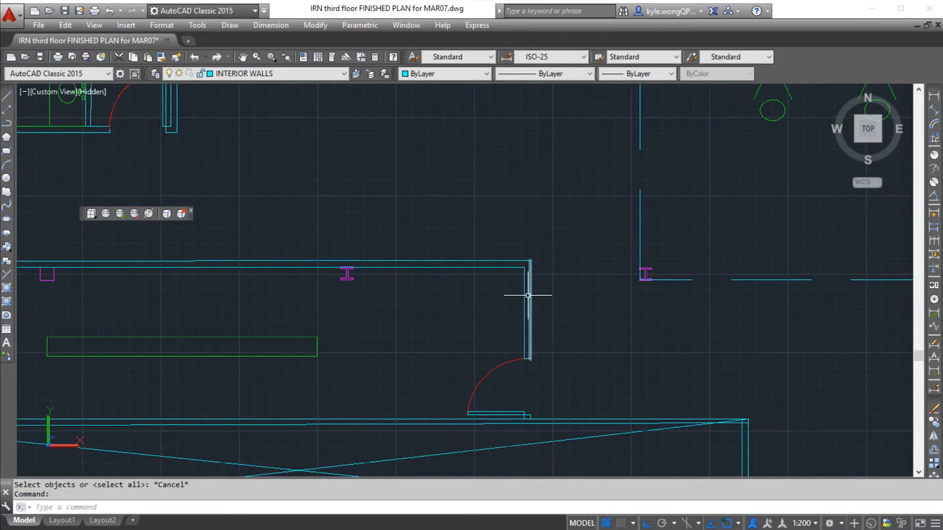
scroll(down, 3)
text(PLINE)
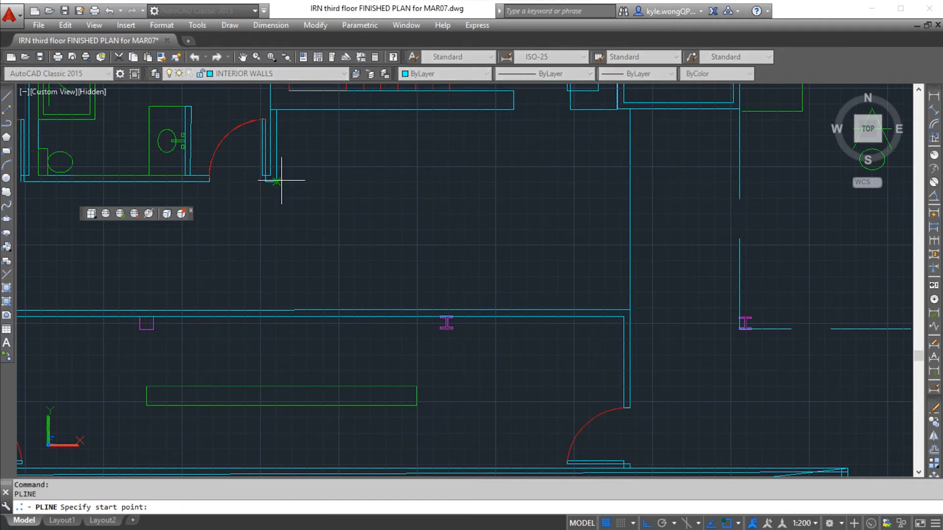
click(275, 181)
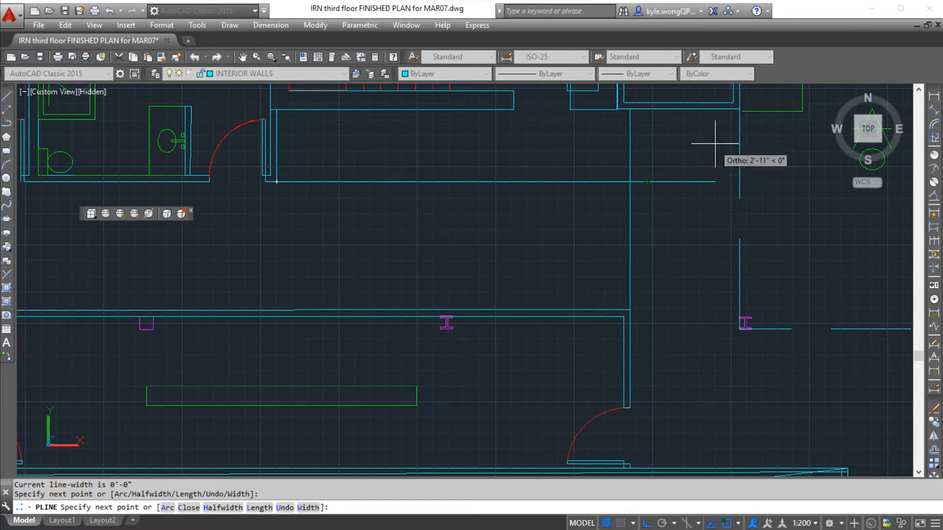
click(642, 185)
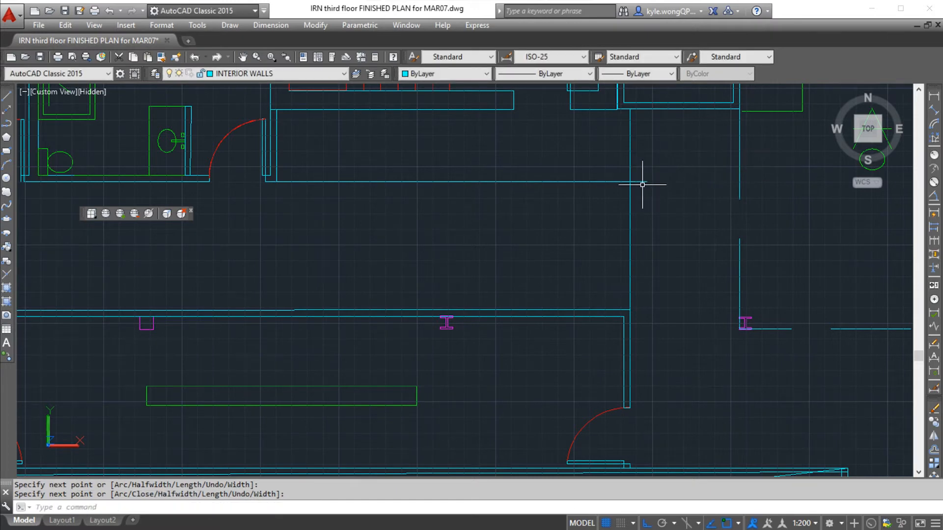
click(644, 182)
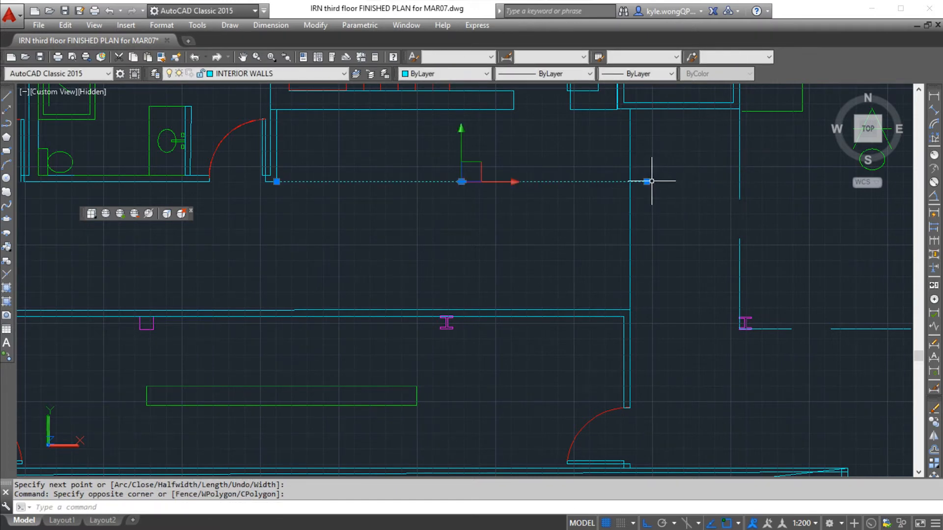
key(Escape)
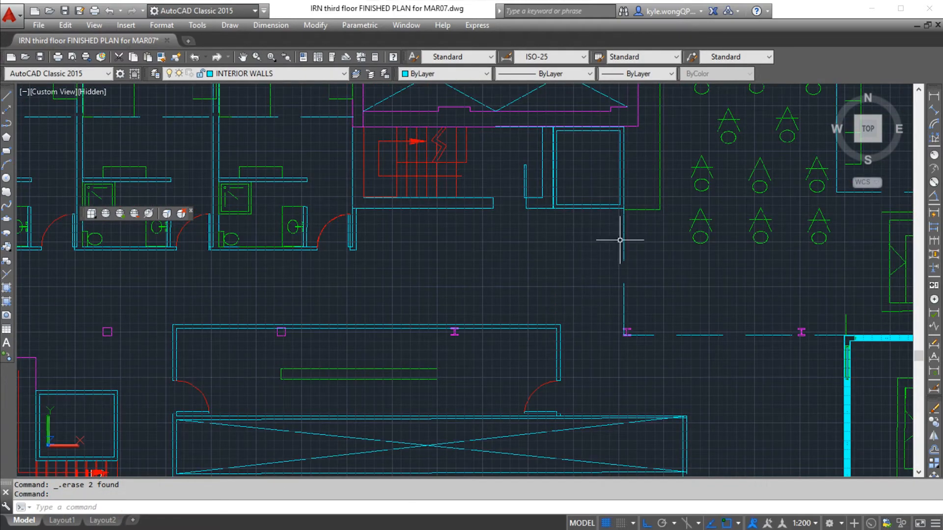
mouse_move(559, 272)
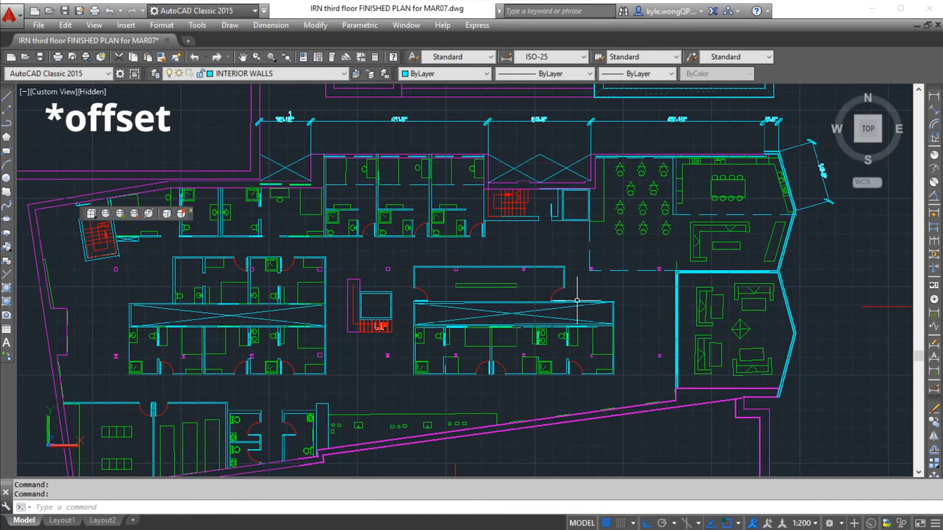
Step: Finish the closed L-shaped polyline in Drawing2 and deselect it
scroll(down, 3)
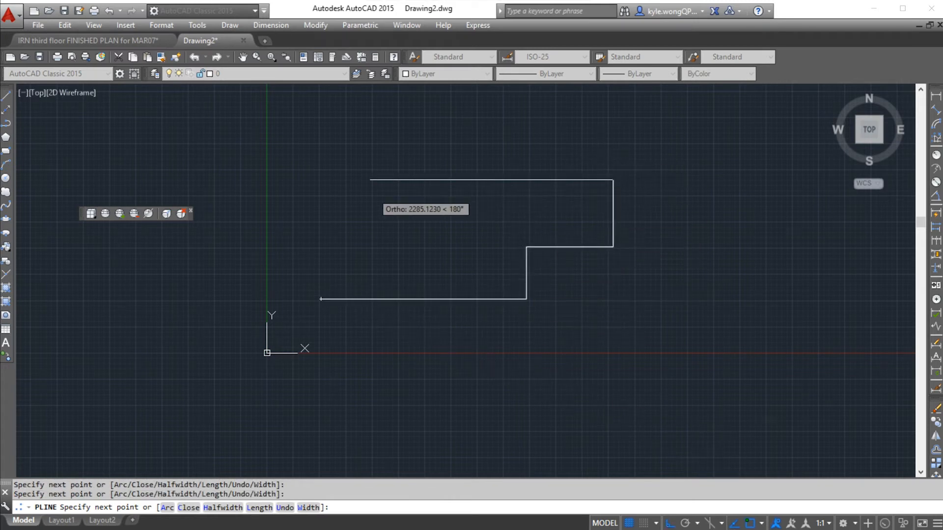
mouse_move(322, 282)
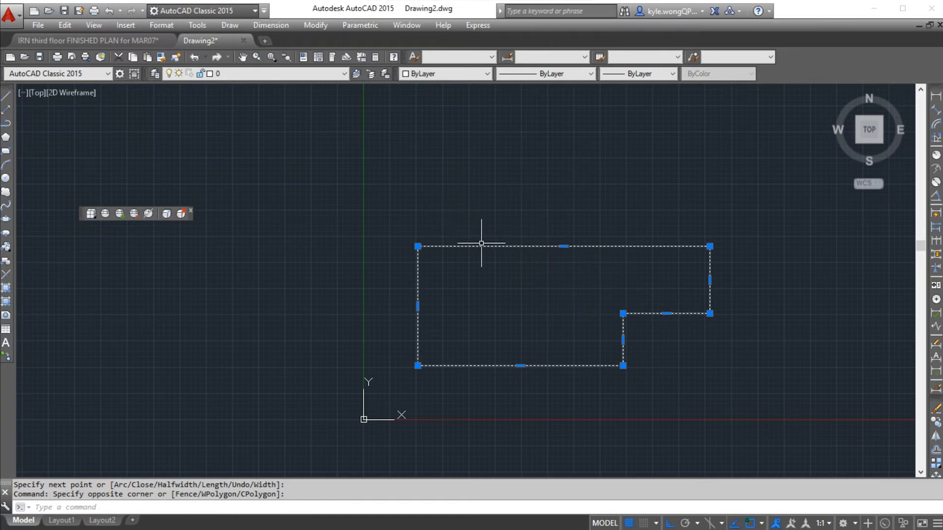
key(Escape)
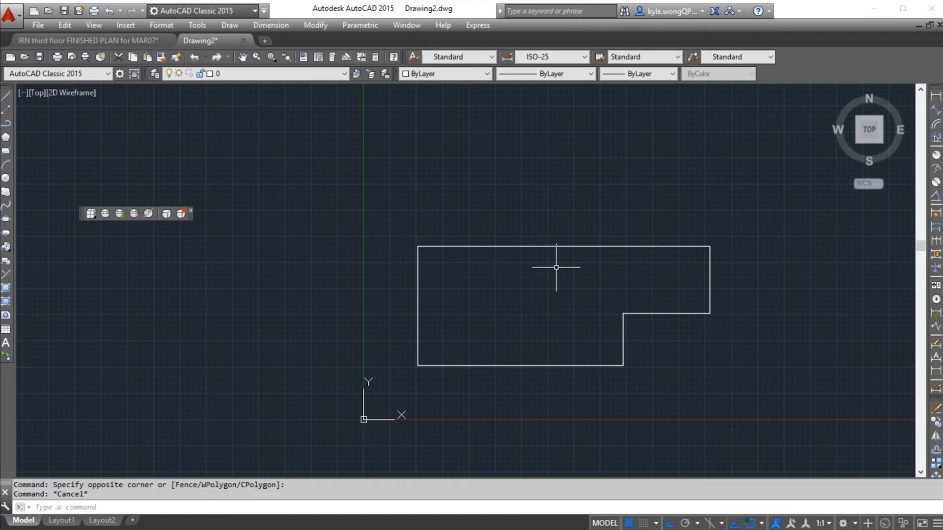
click(556, 267)
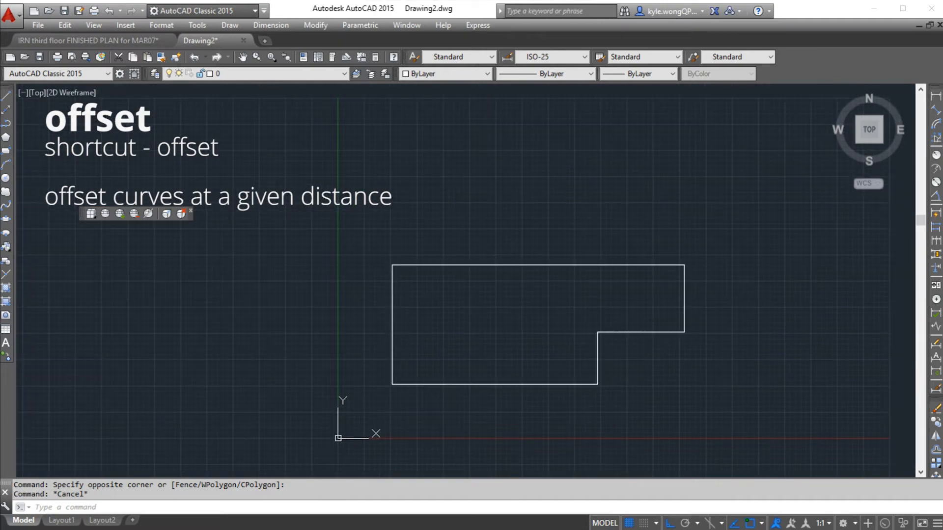
Step: Offset the L-shaped polyline by 2 to the outside, forming a wall band
text(OFFset)
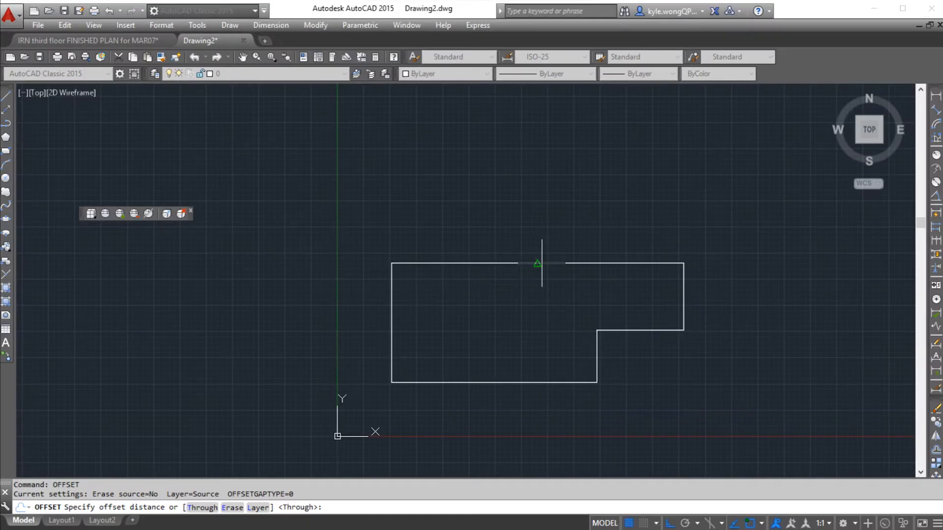
click(538, 263)
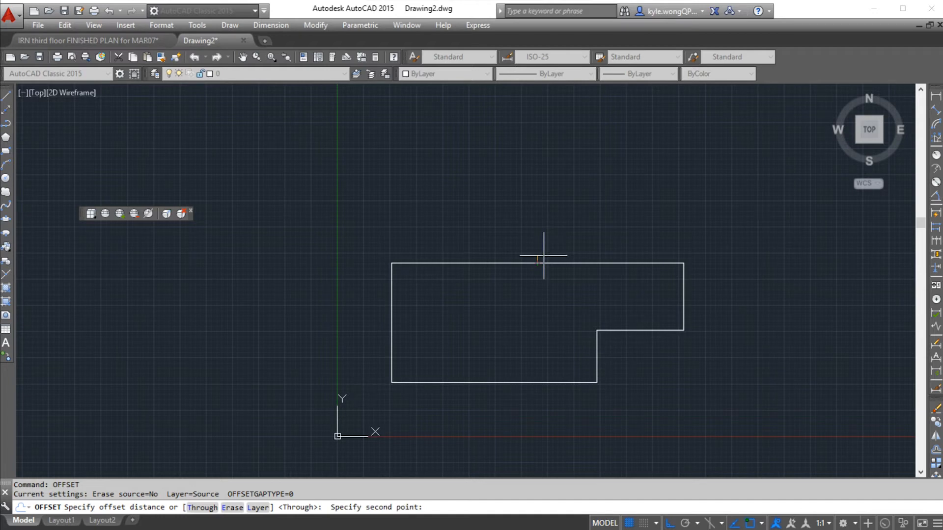
text(200.0000)
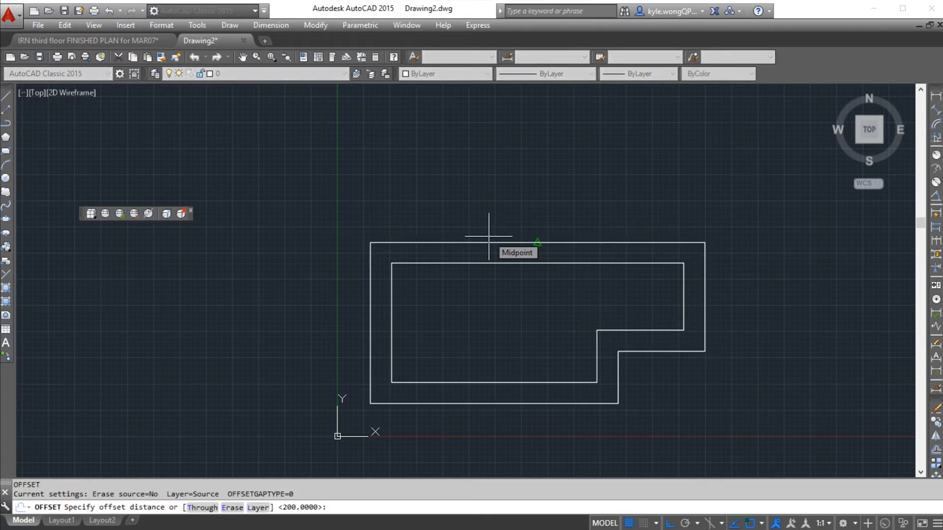
mouse_move(413, 230)
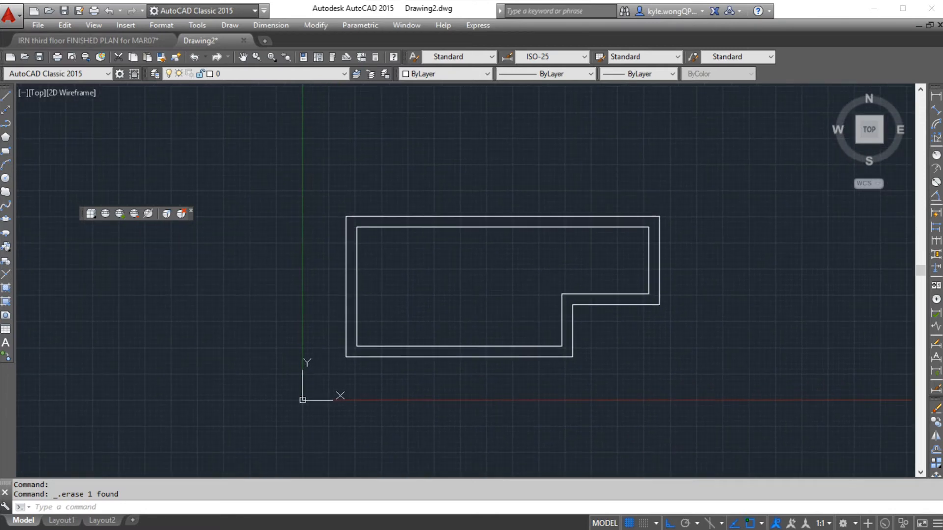
mouse_move(647, 264)
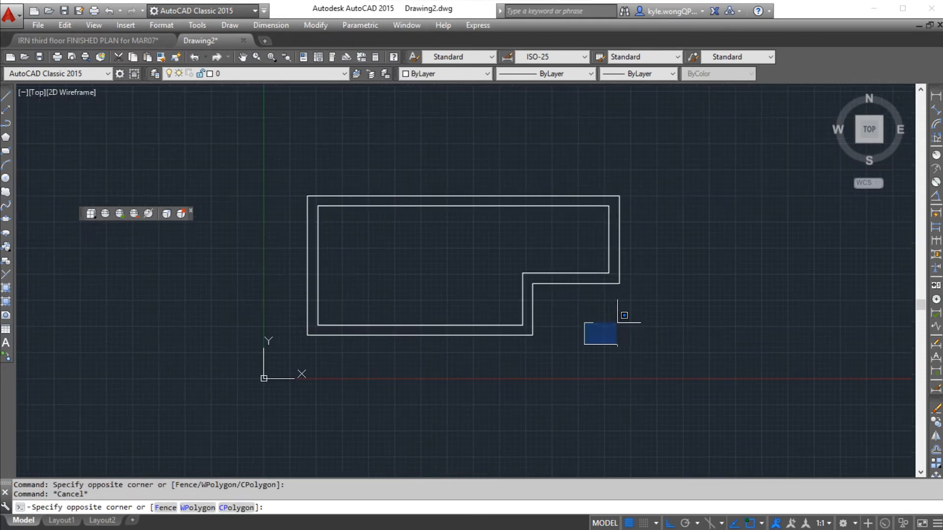
key(Escape)
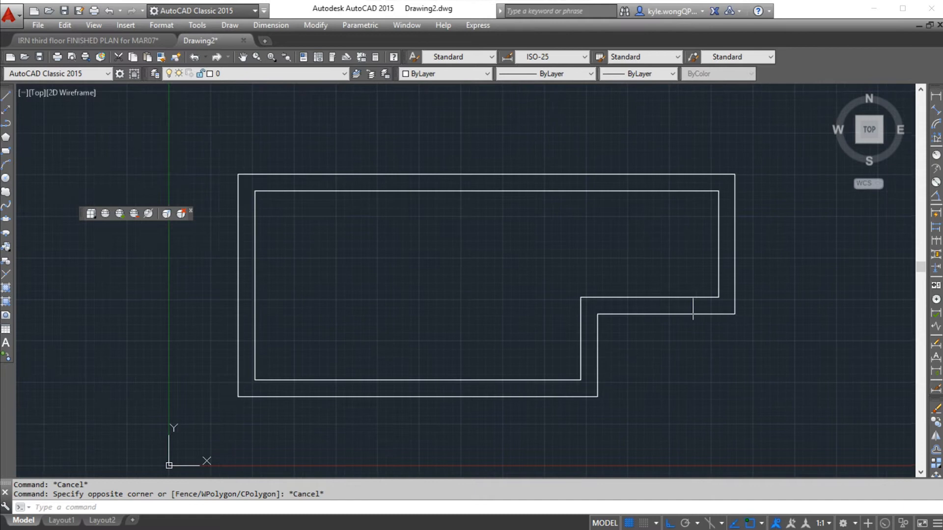
mouse_move(583, 307)
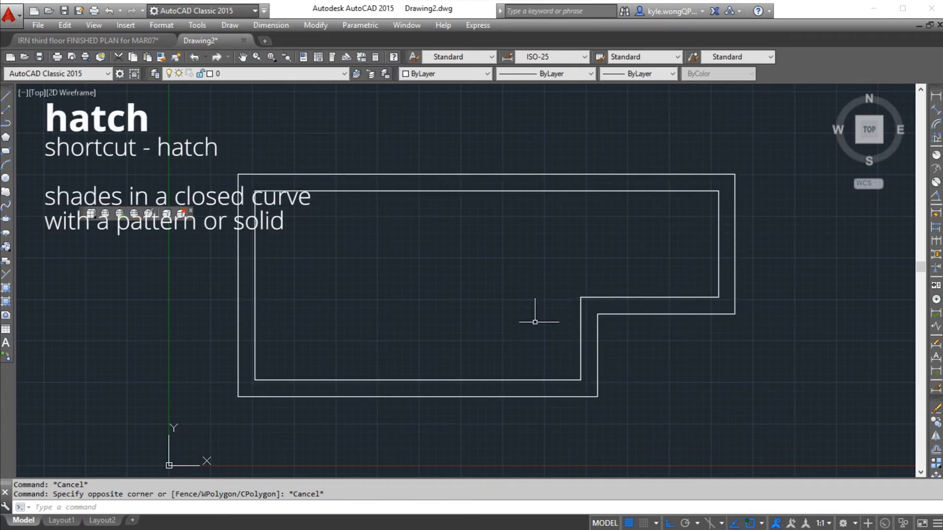
mouse_move(513, 275)
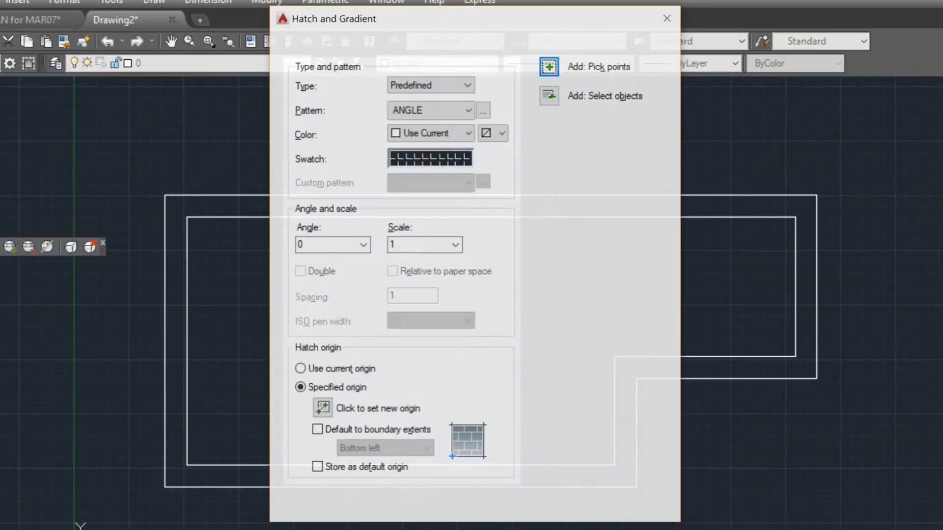
Step: Hatch the band between the two L-shaped outlines with the SOLID pattern
click(481, 110)
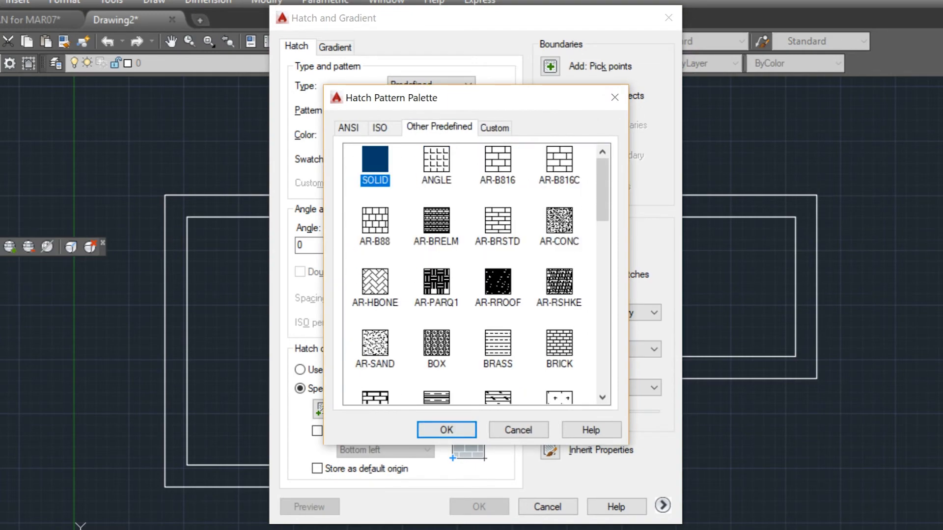
click(446, 430)
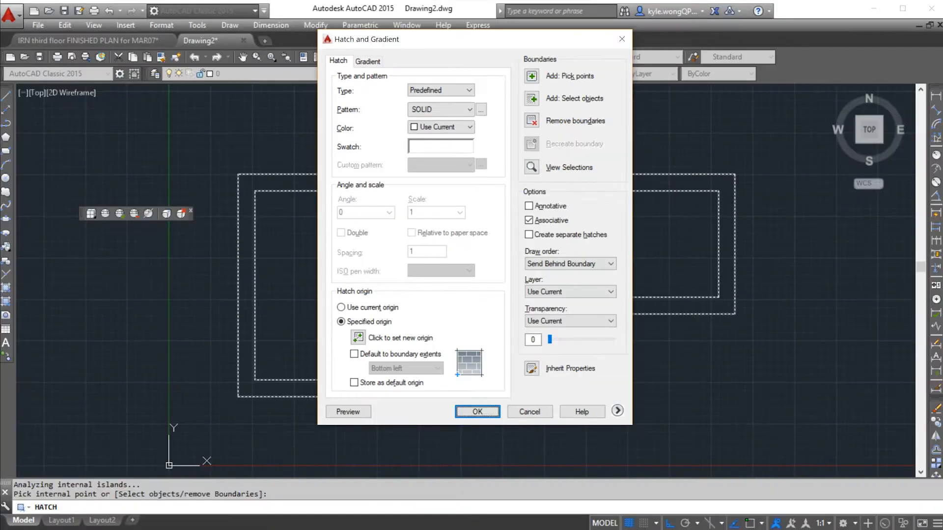
click(477, 412)
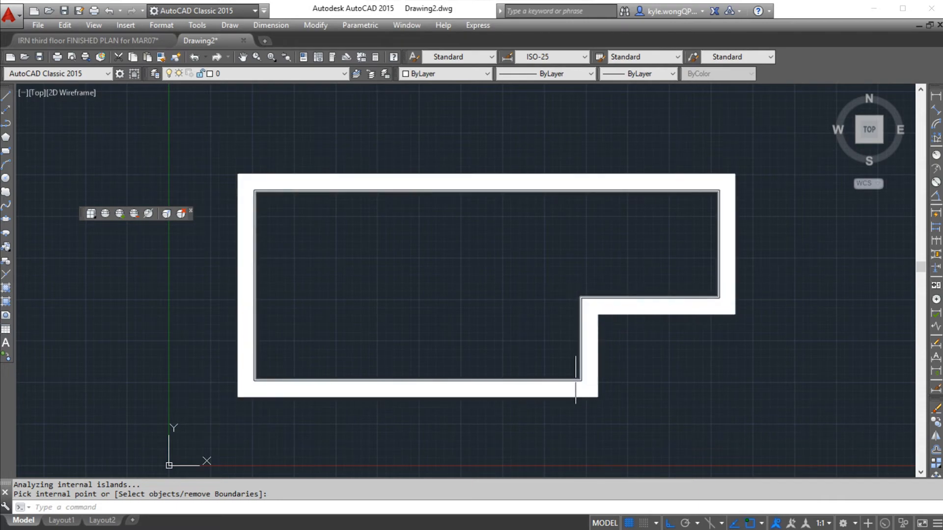
click(686, 187)
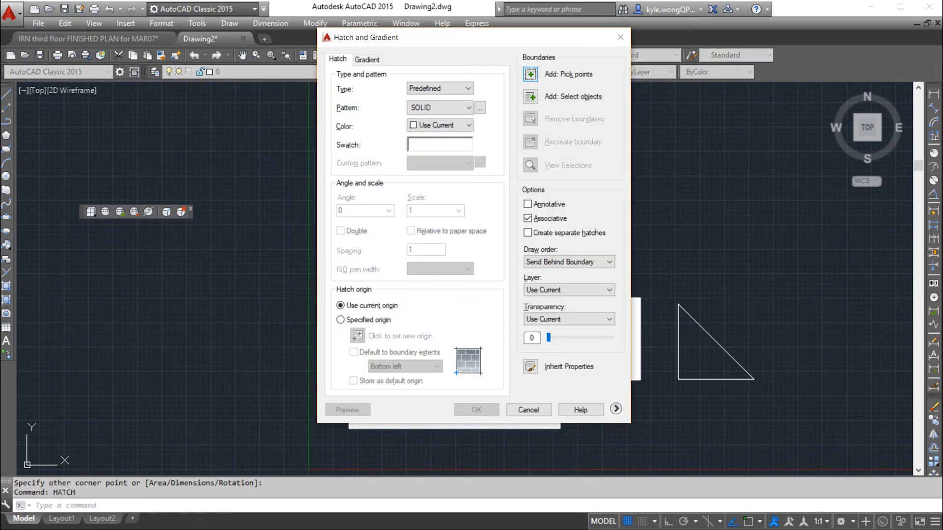
Step: Pick inside the three small rectangles to fill them with solid hatch
click(529, 74)
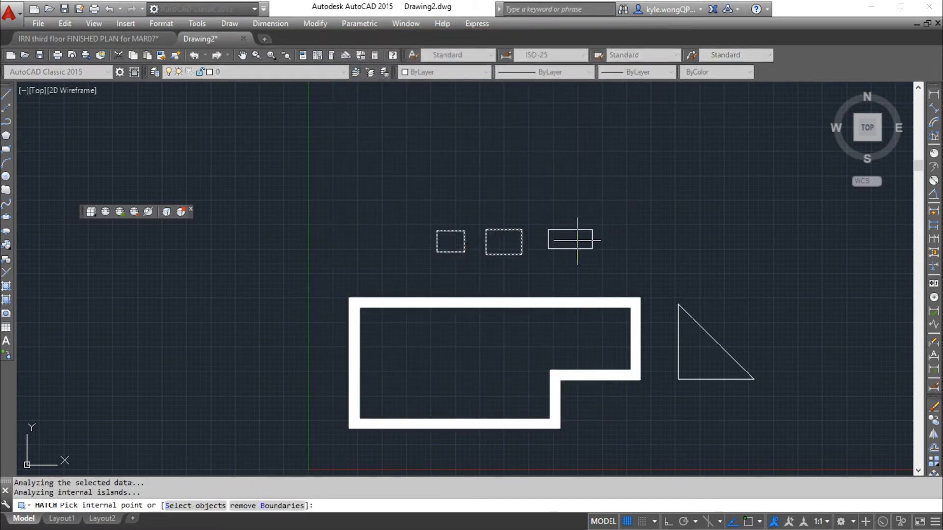
click(570, 242)
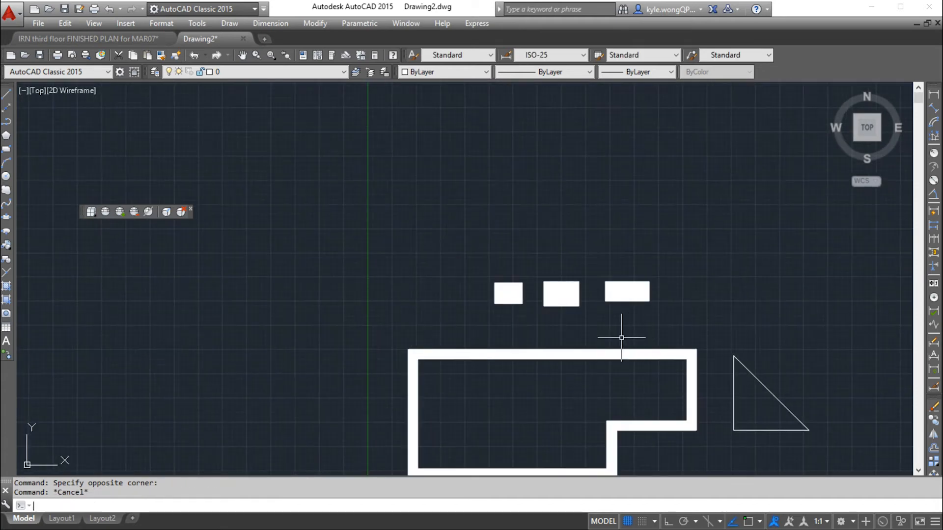
Step: Change the right rectangle's solid fill to the AR-BRSTD brick pattern via HATCHEDIT
text(HATCHEDIT Select hatch object:)
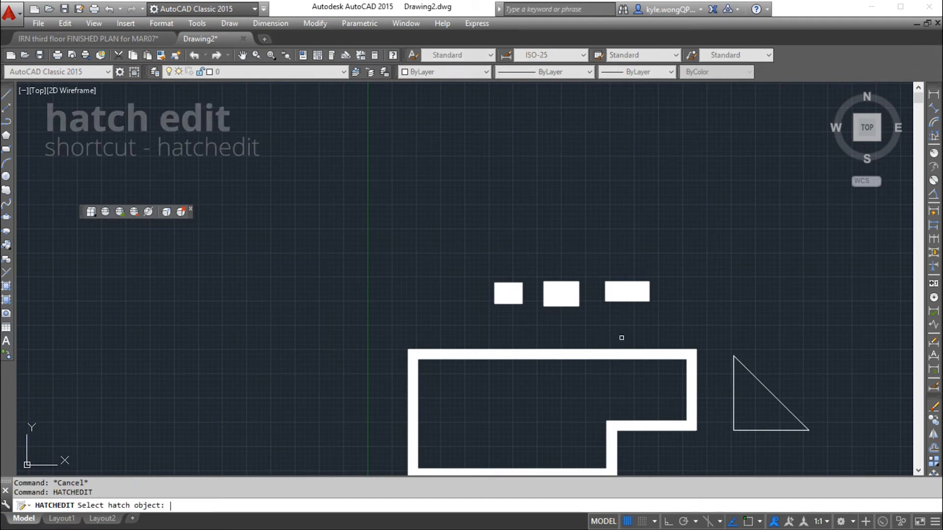
click(627, 292)
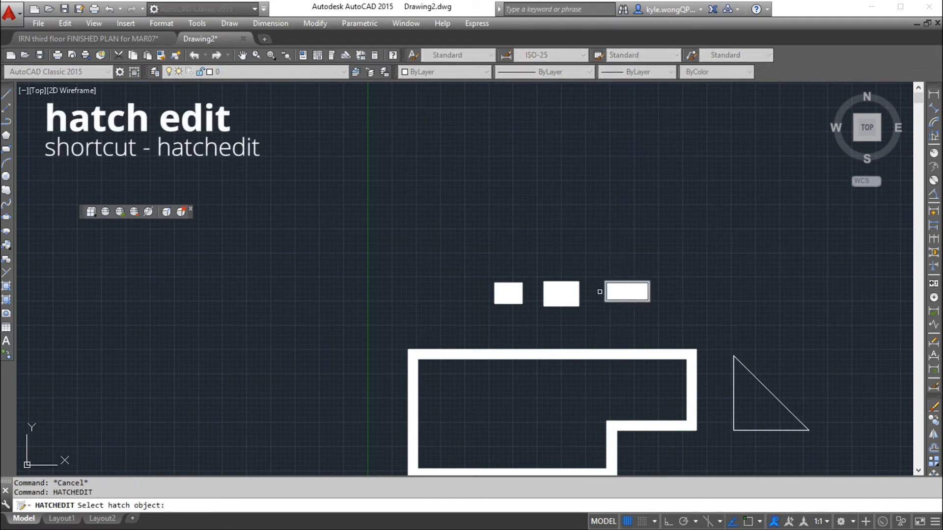
click(627, 292)
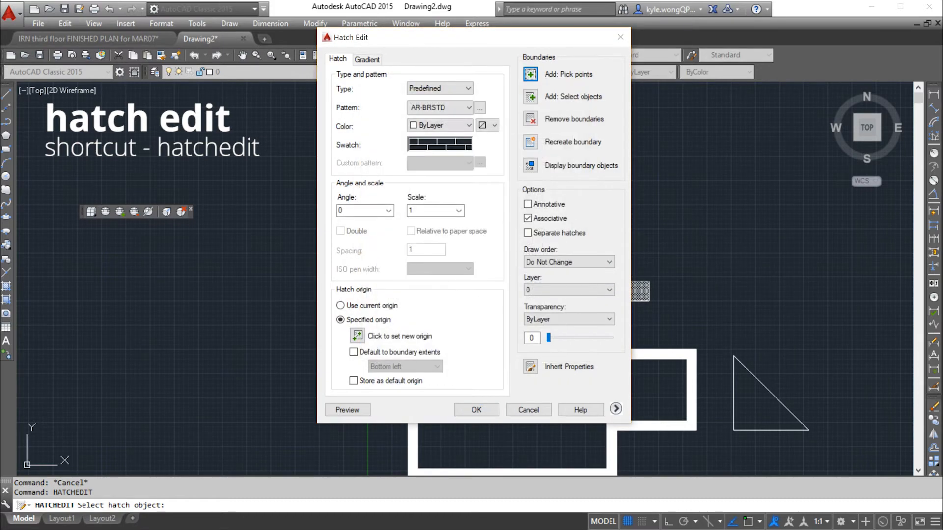
click(528, 409)
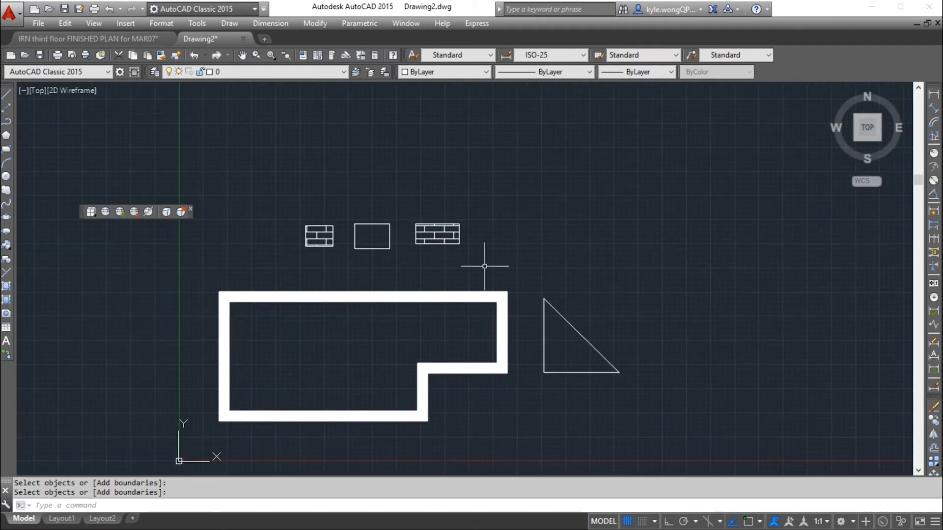
mouse_move(481, 207)
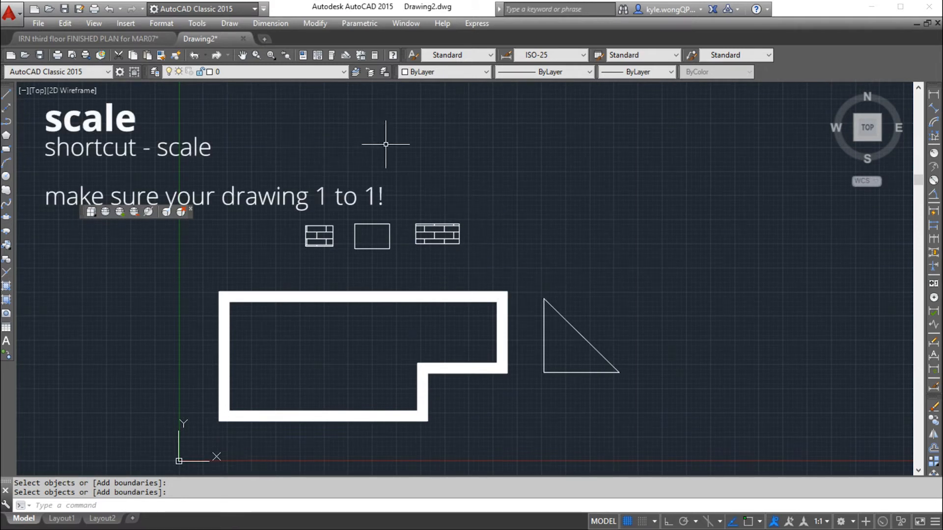
Step: Attach storefront.jpg and place its insertion point above the origin
click(125, 23)
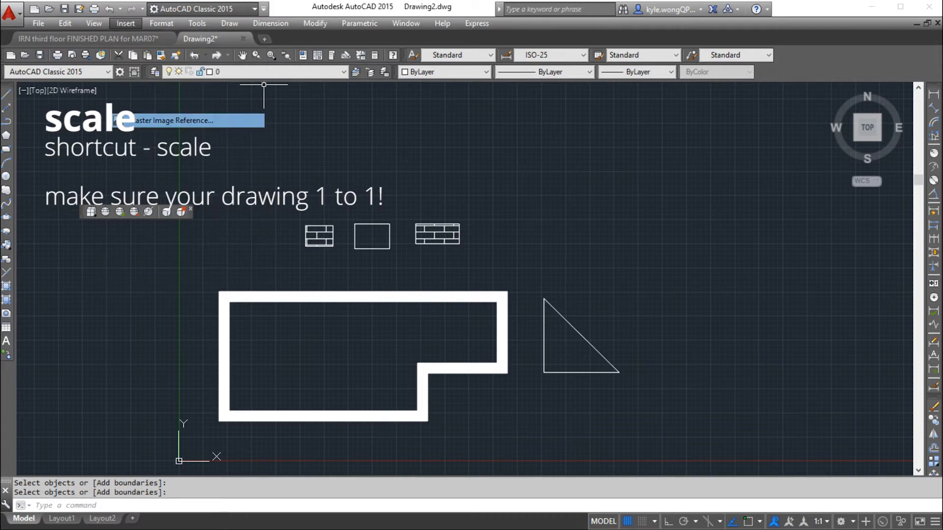
click(170, 119)
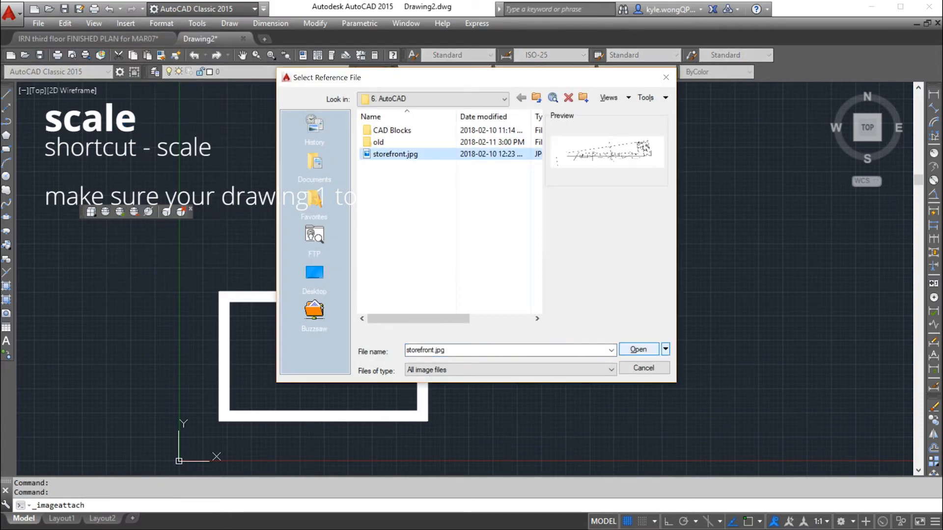
click(639, 350)
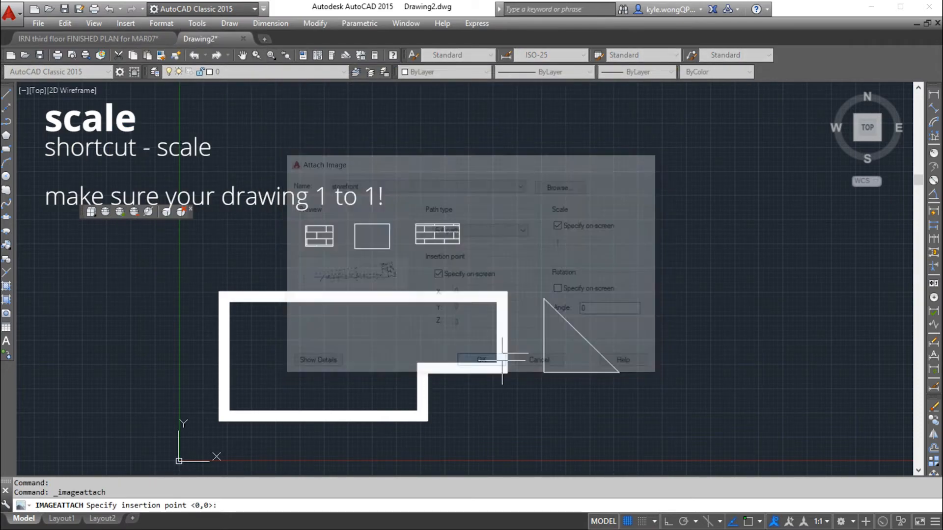
click(480, 359)
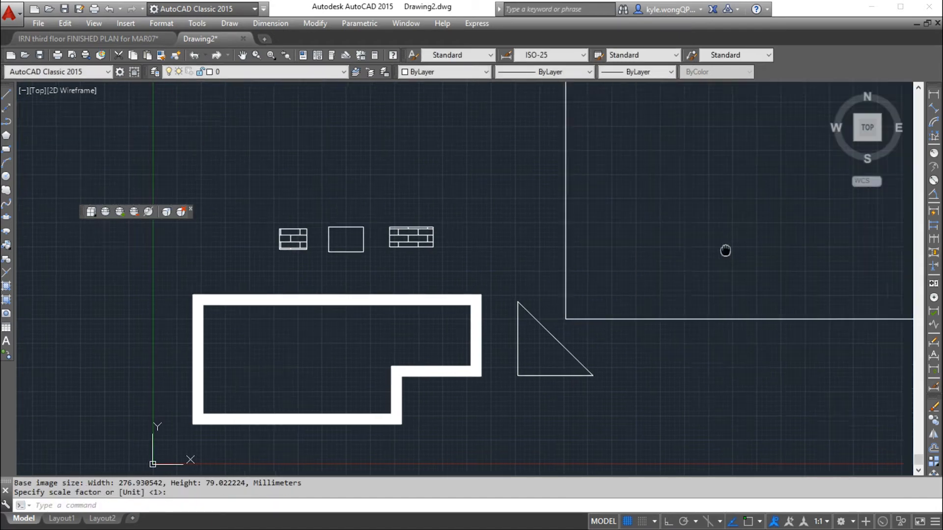
scroll(down, 3)
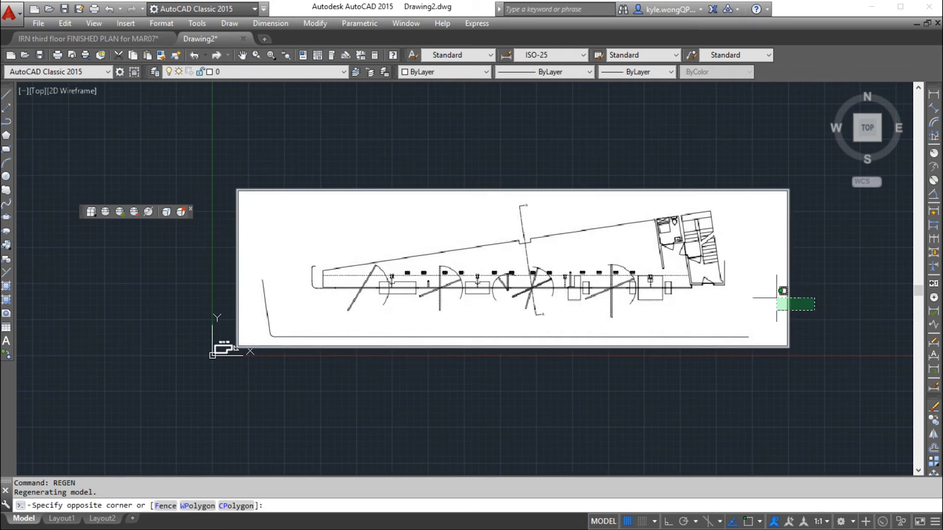
key(Escape)
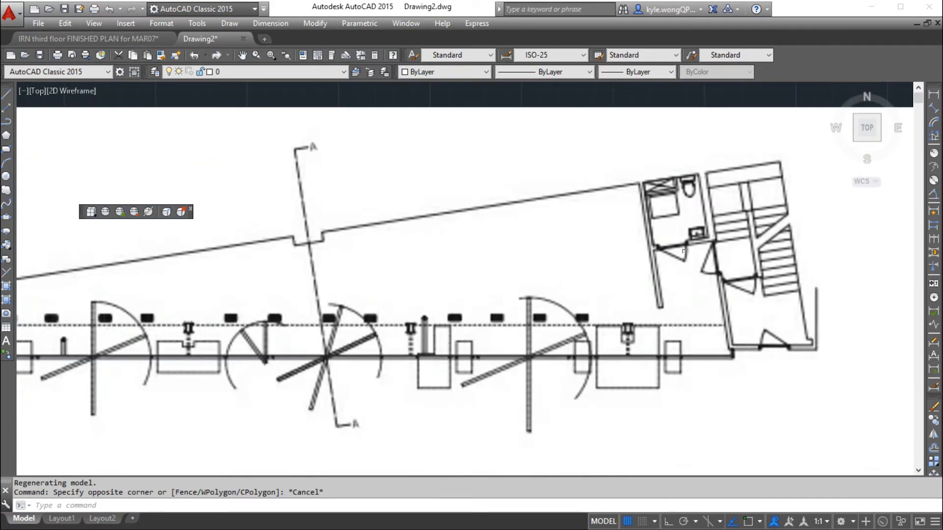
mouse_move(682, 259)
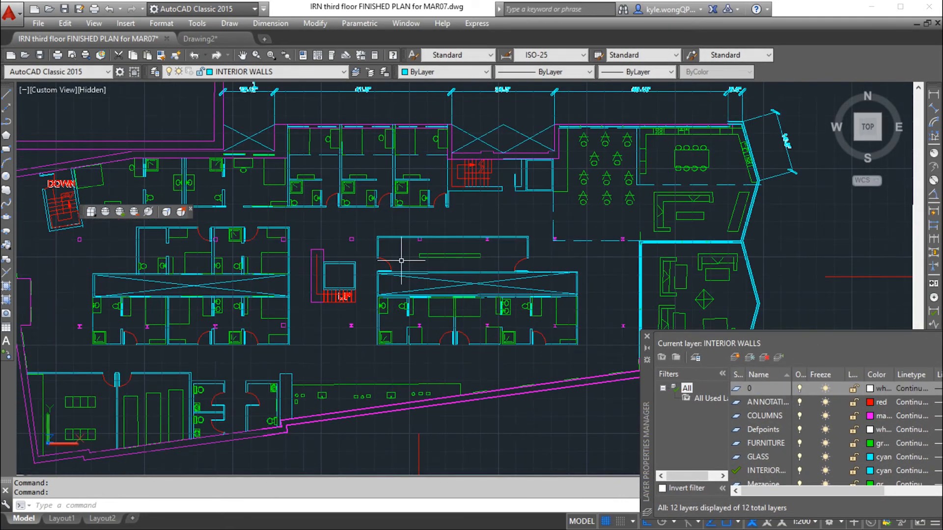
Step: Enlarge the Layer Properties Manager palette beside the third floor plan
click(765, 442)
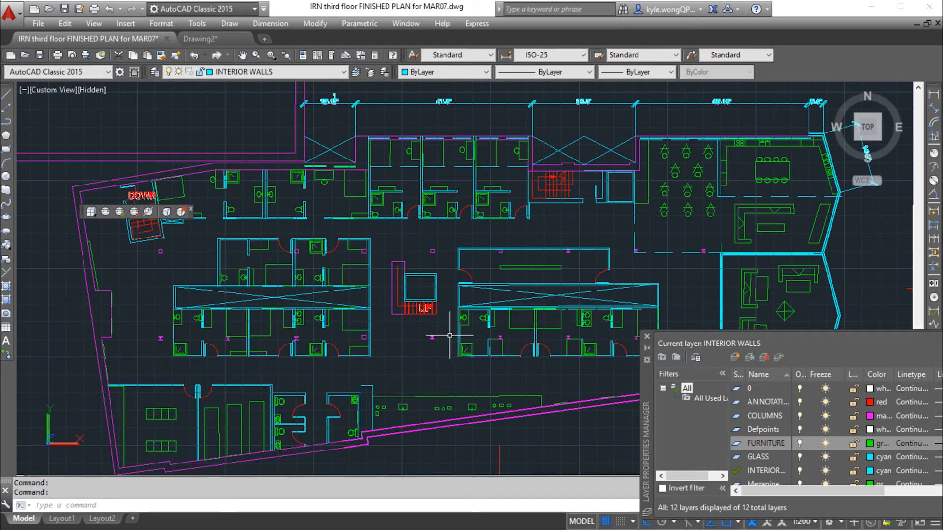
mouse_move(566, 306)
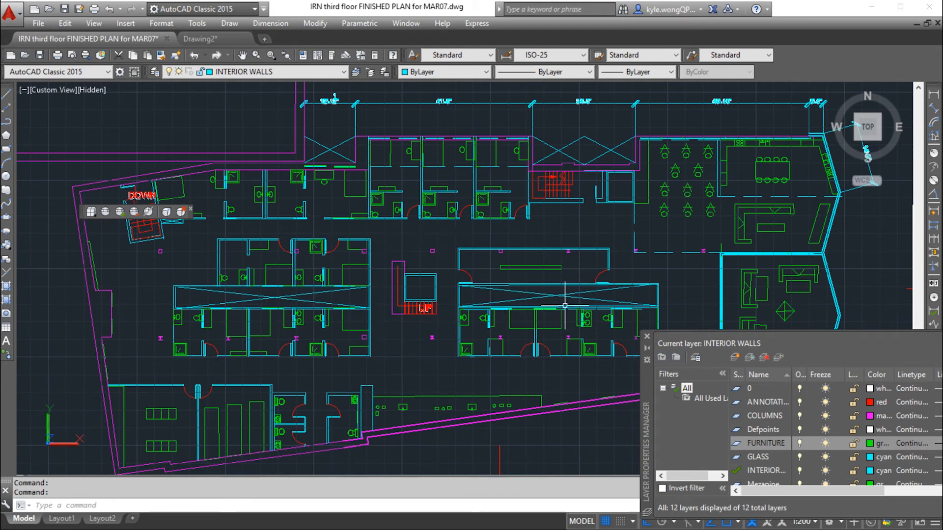
mouse_move(631, 303)
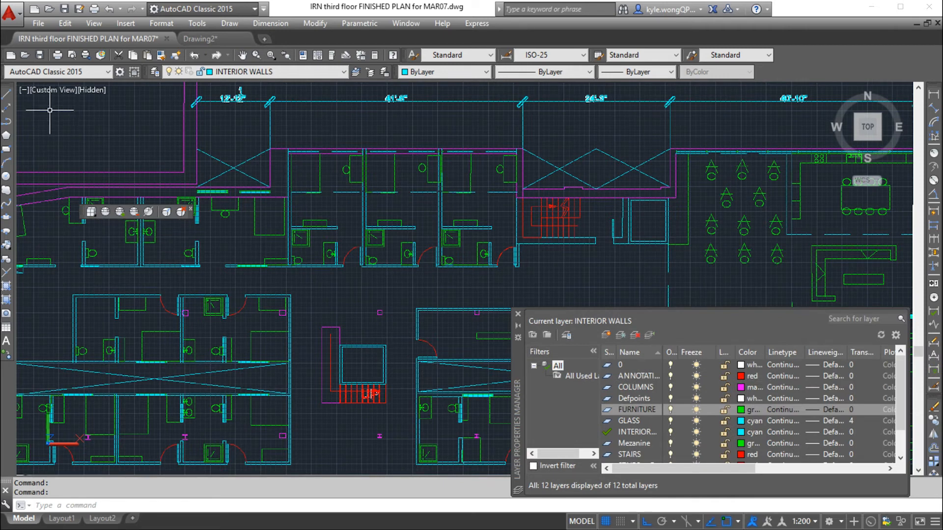
Step: Draw a test polyline across the office plan and bring up its Properties
text(pline)
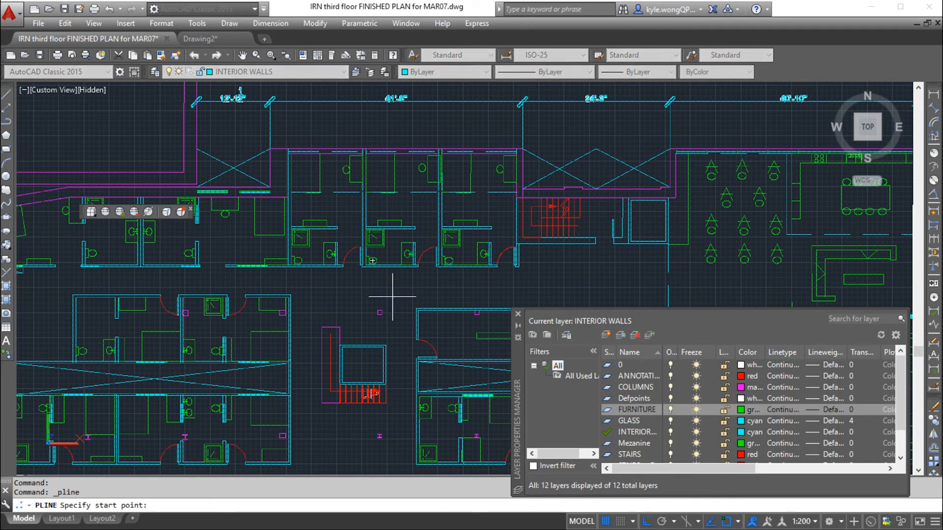
click(393, 297)
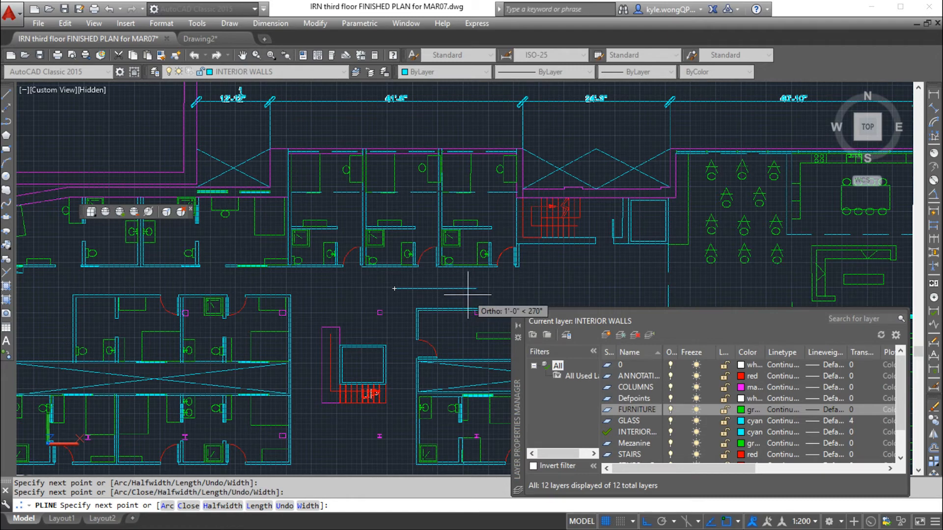
mouse_move(492, 288)
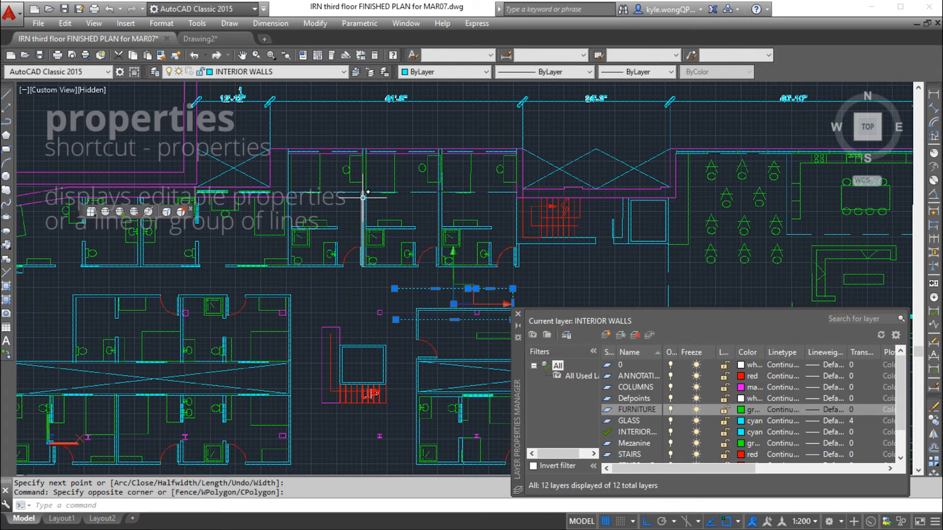
text(properties)
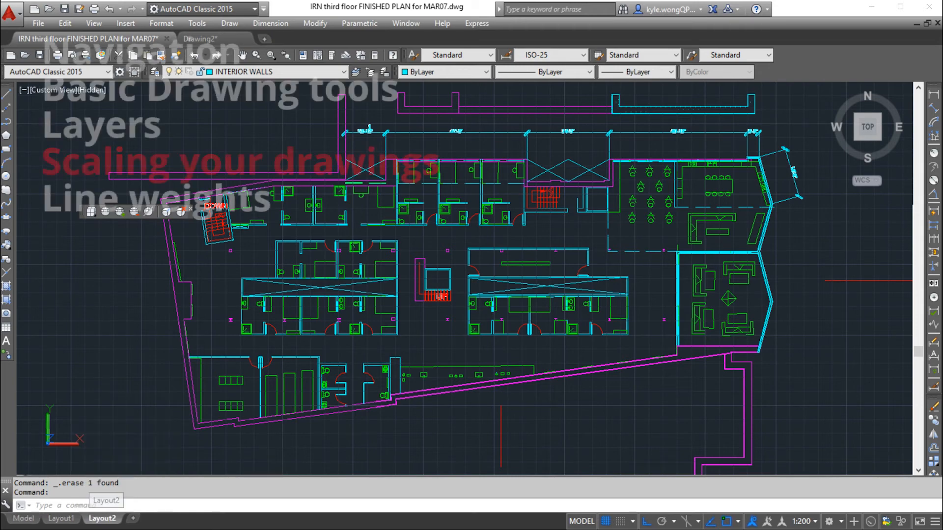
Step: Switch to Layout2 and bring up the Plot dialog for DWG To PDF on ANSI B
click(101, 518)
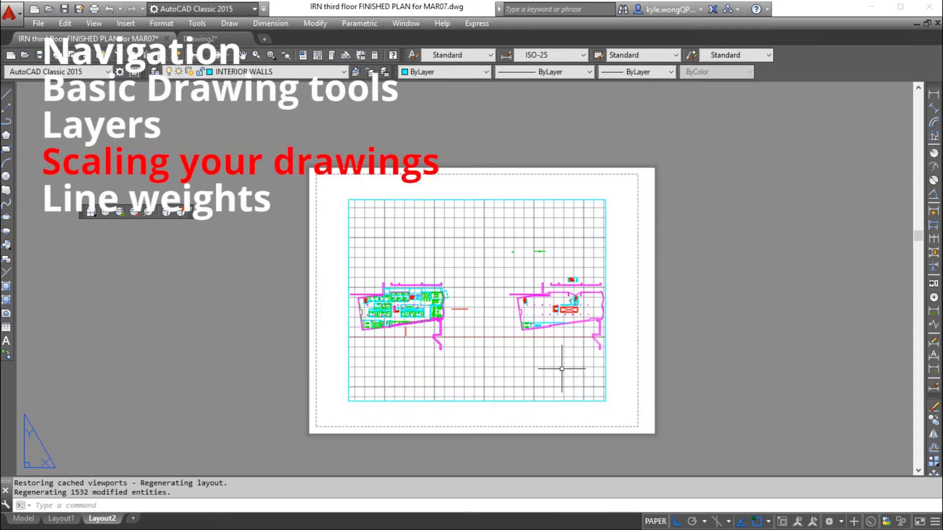
mouse_move(629, 353)
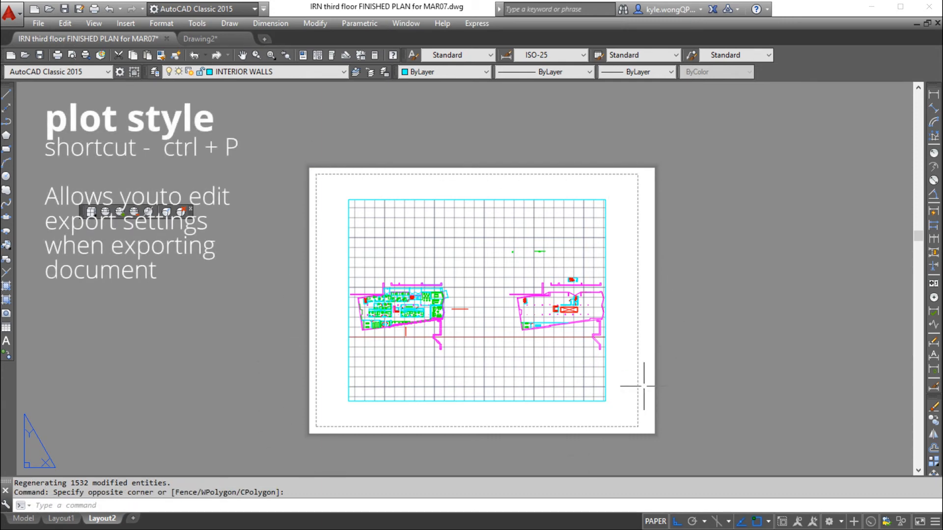
key(ctrl+p)
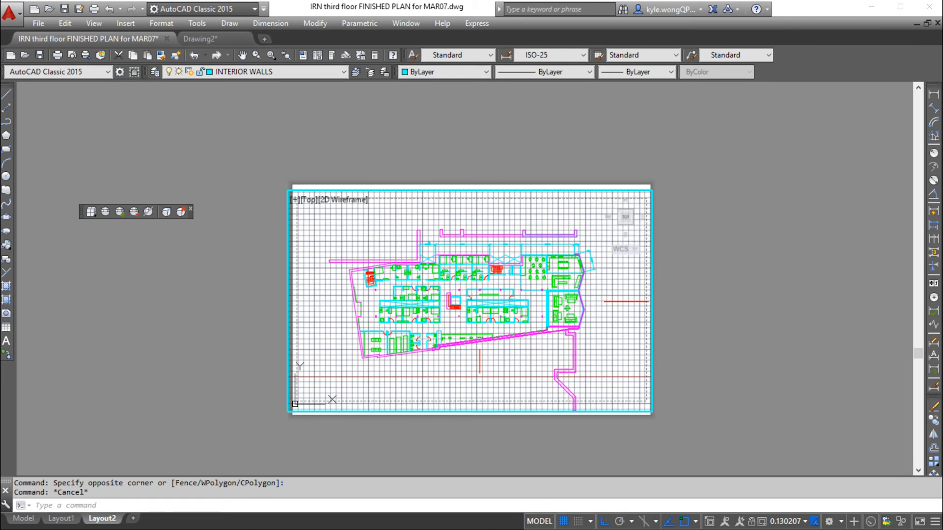
mouse_move(600, 339)
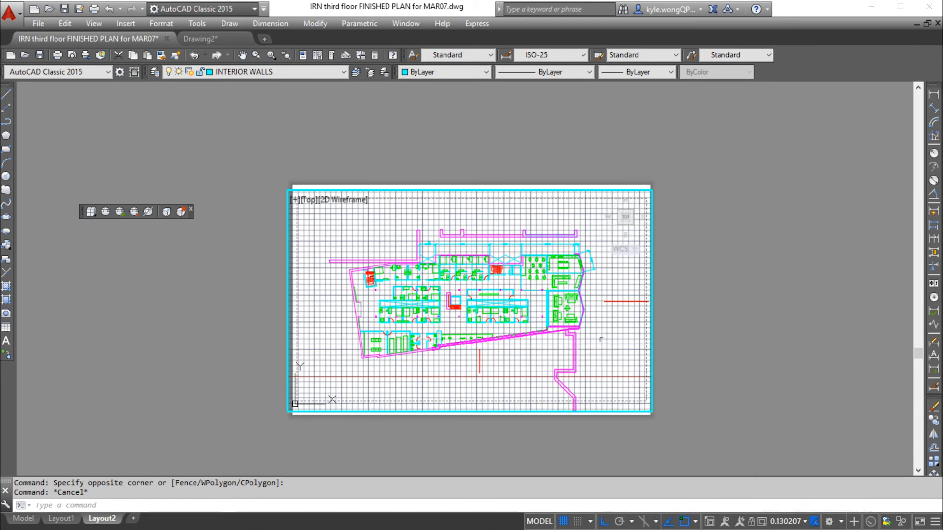
click(785, 522)
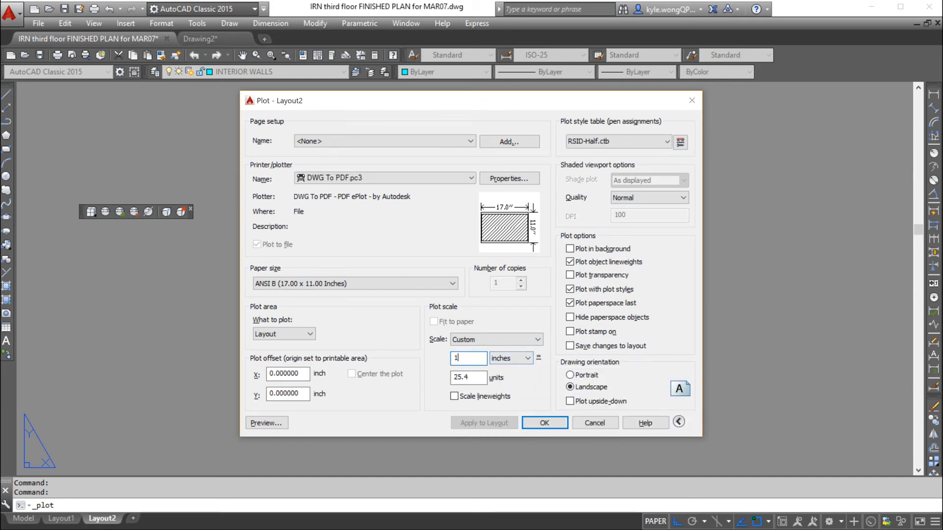
mouse_move(468, 378)
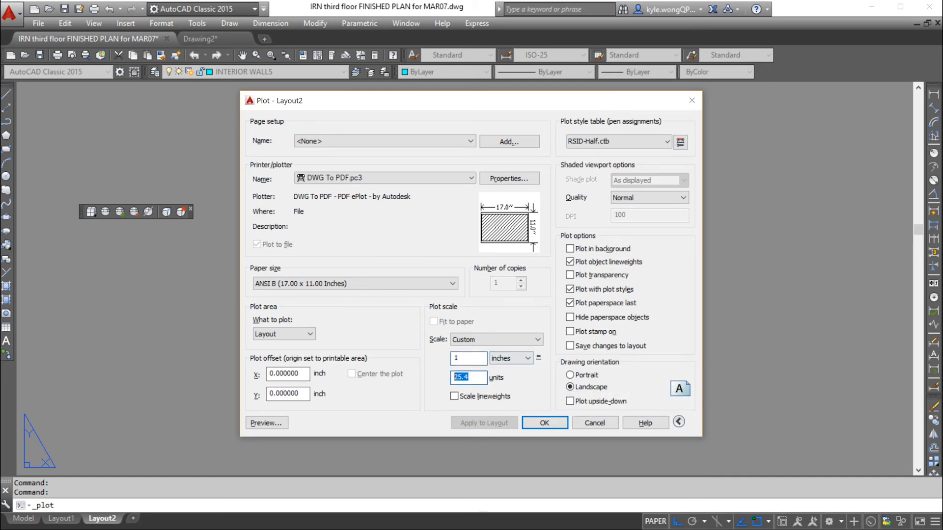
Step: Set the custom plot scale to 1 inch = 1 unit and apply it to Layout2
text(1)
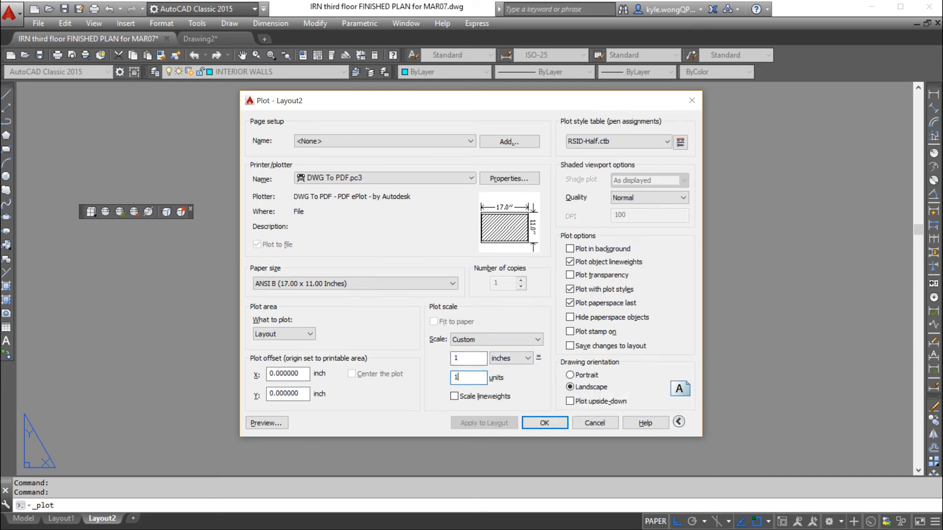
click(496, 339)
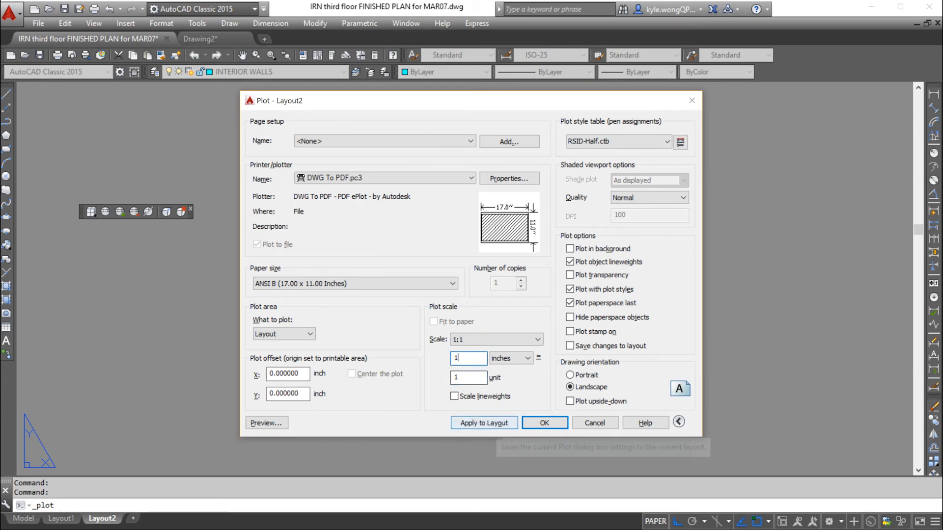
click(544, 422)
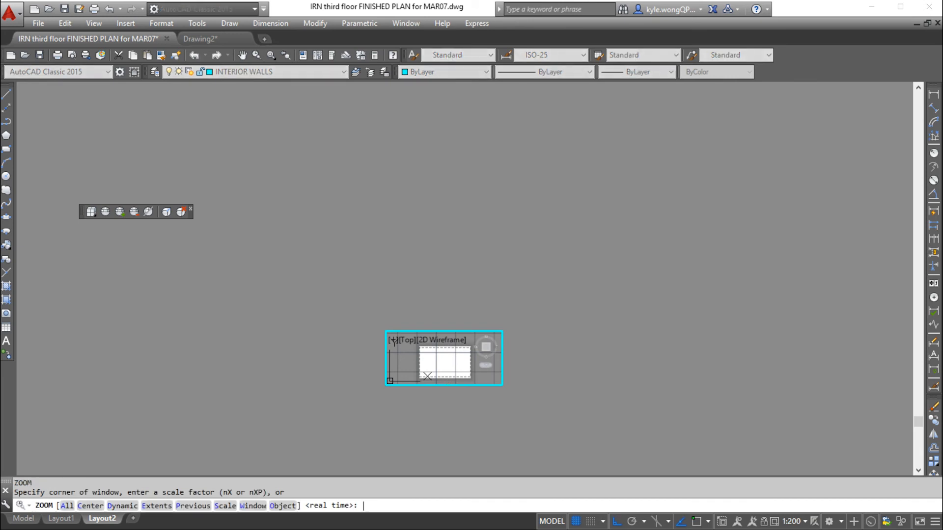
text(a)
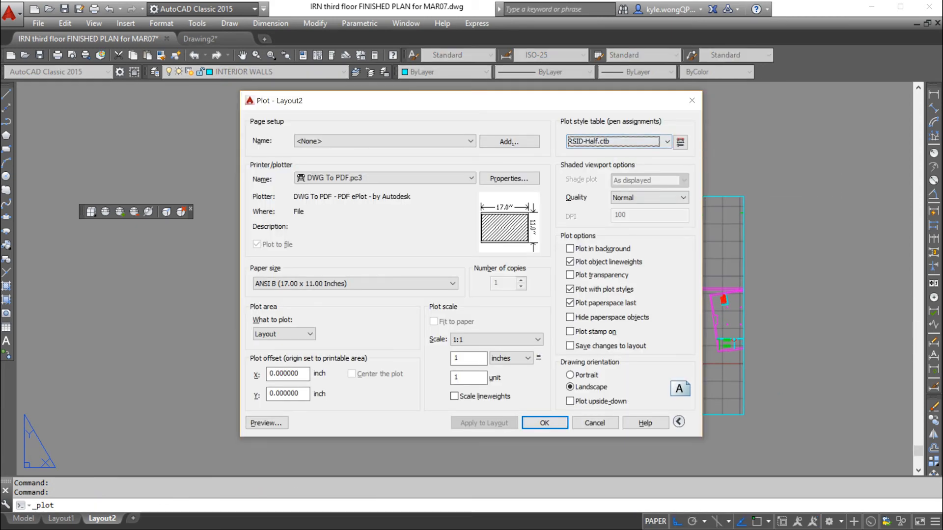
Step: Close the Plot dialog, return to the floor plan, and show the Layer Properties Manager
click(543, 422)
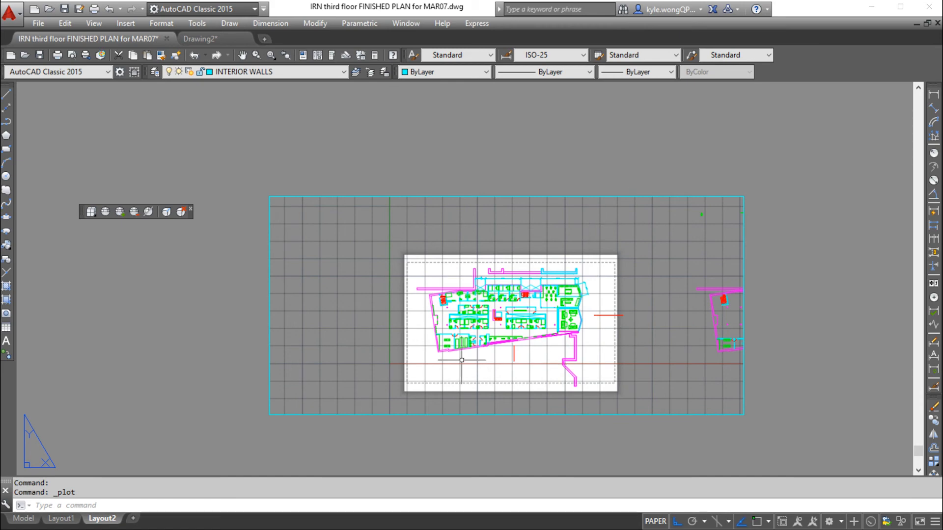
click(23, 519)
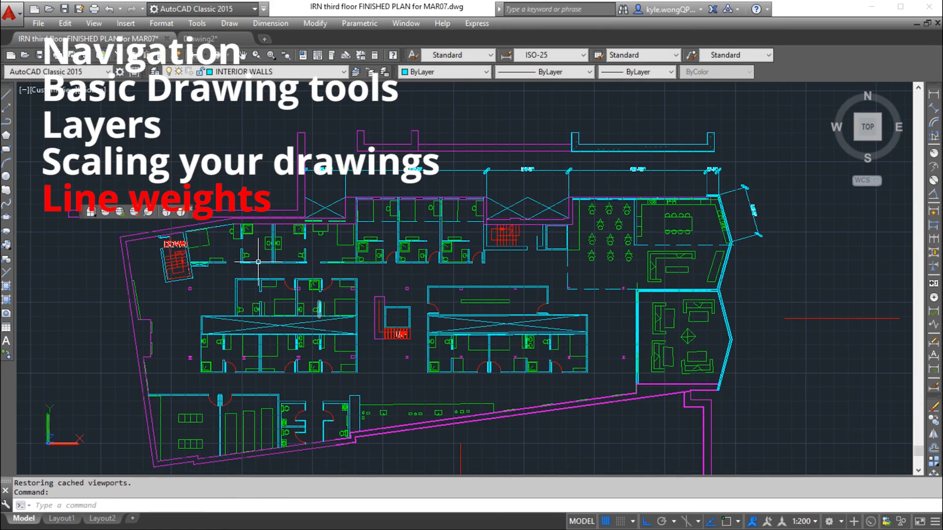
click(155, 72)
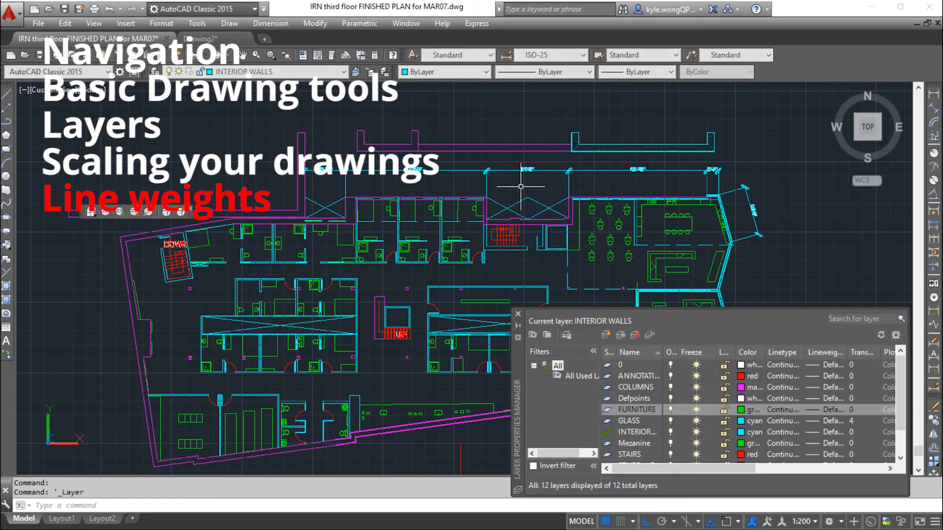
mouse_move(502, 326)
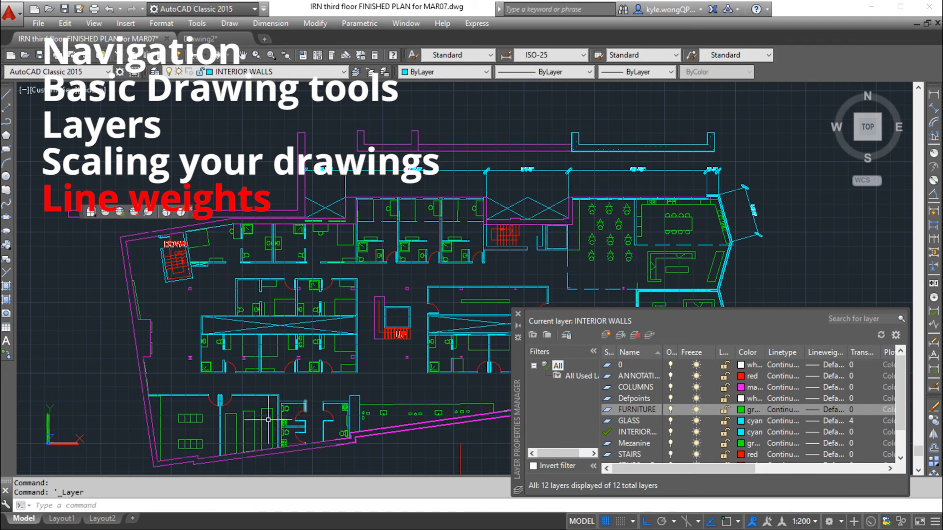
mouse_move(507, 163)
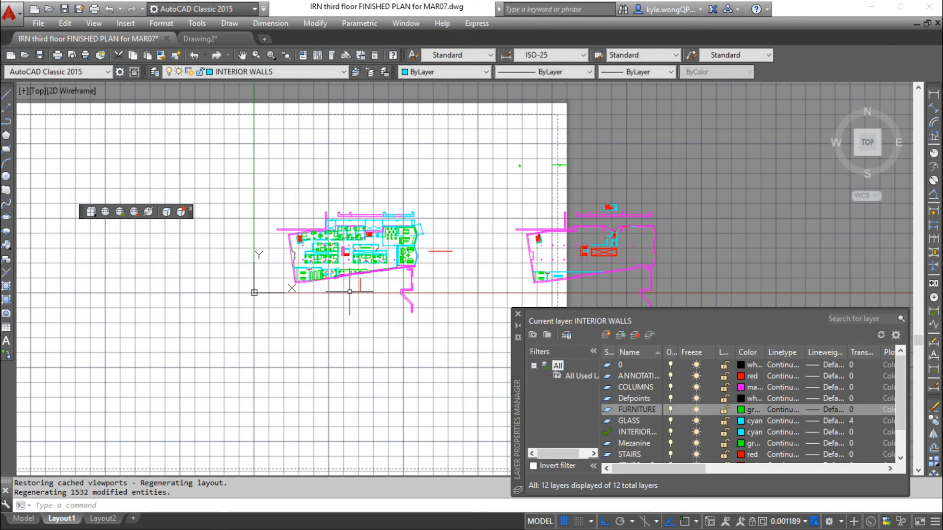
Step: Bring up the Plot dialog for Layout2 with DWG To PDF.pc3 and RSID-Half.ctb
click(101, 518)
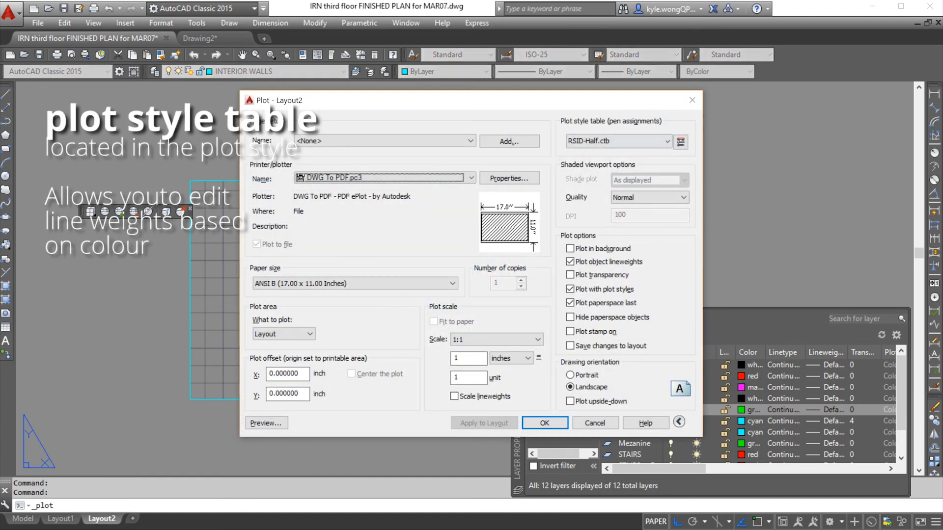
mouse_move(617, 140)
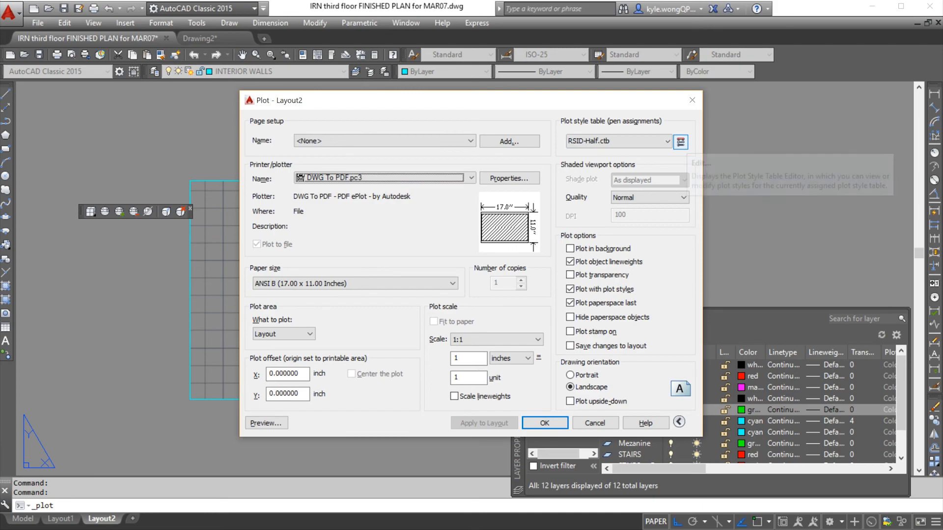
click(680, 142)
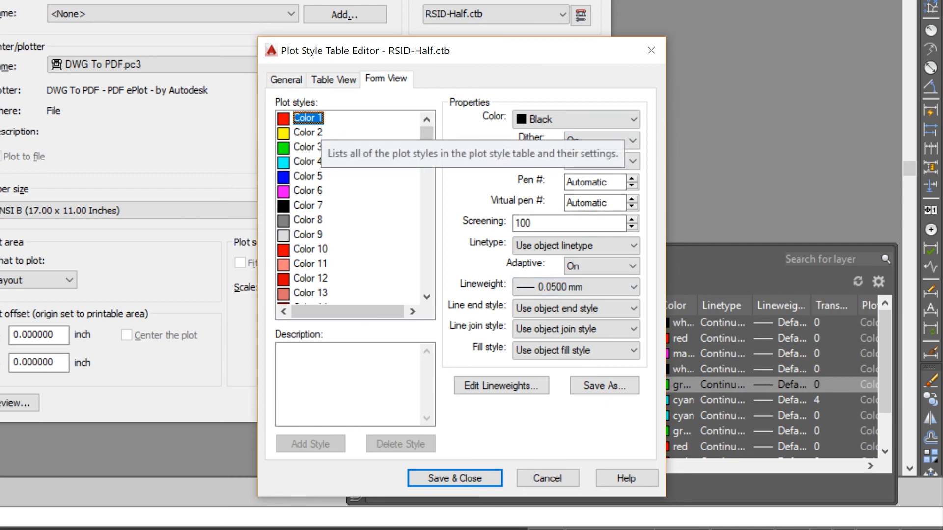
click(307, 191)
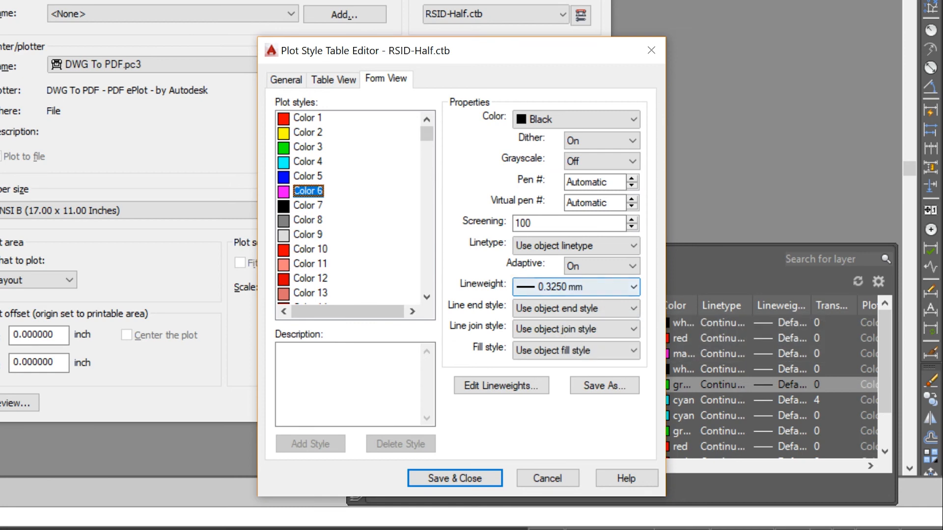
click(308, 176)
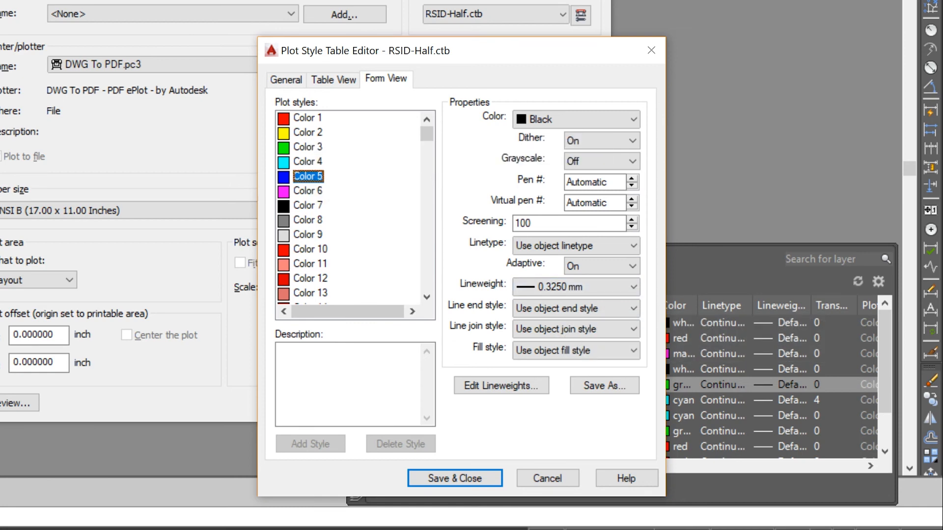
click(307, 161)
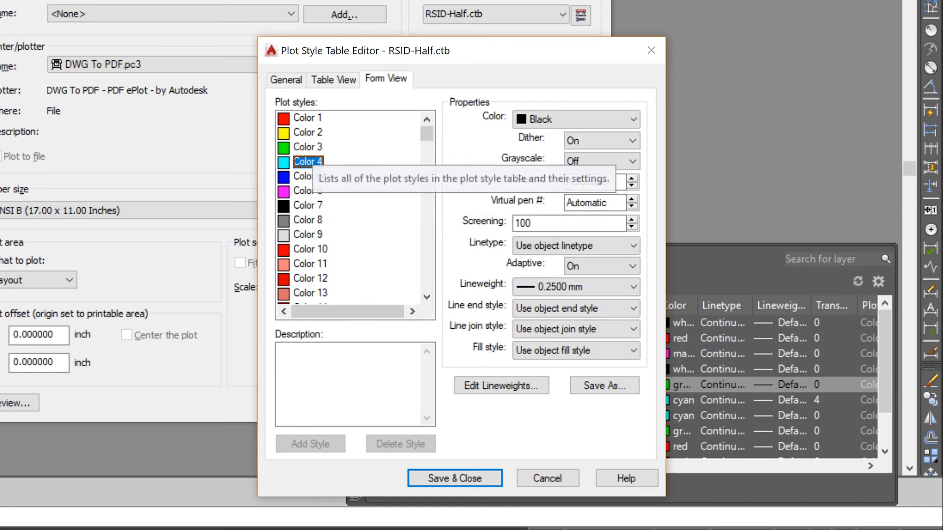
click(307, 132)
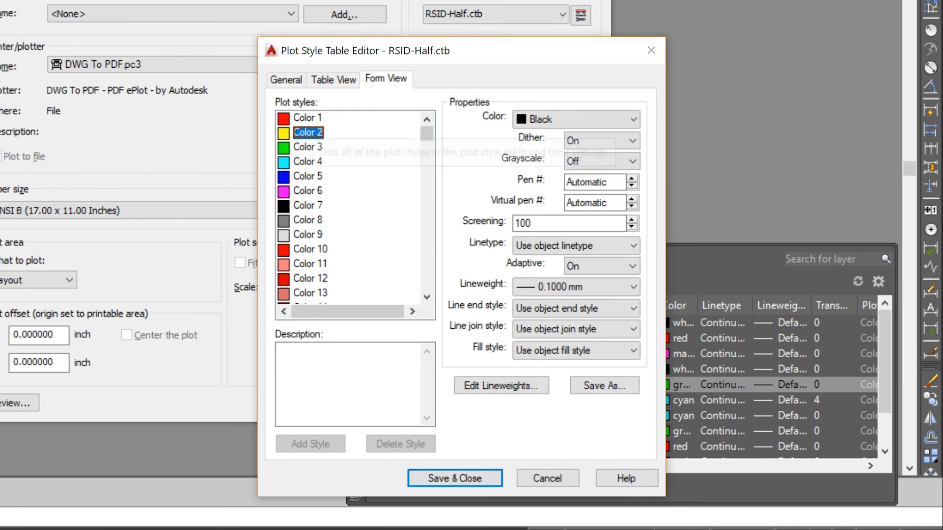
click(454, 479)
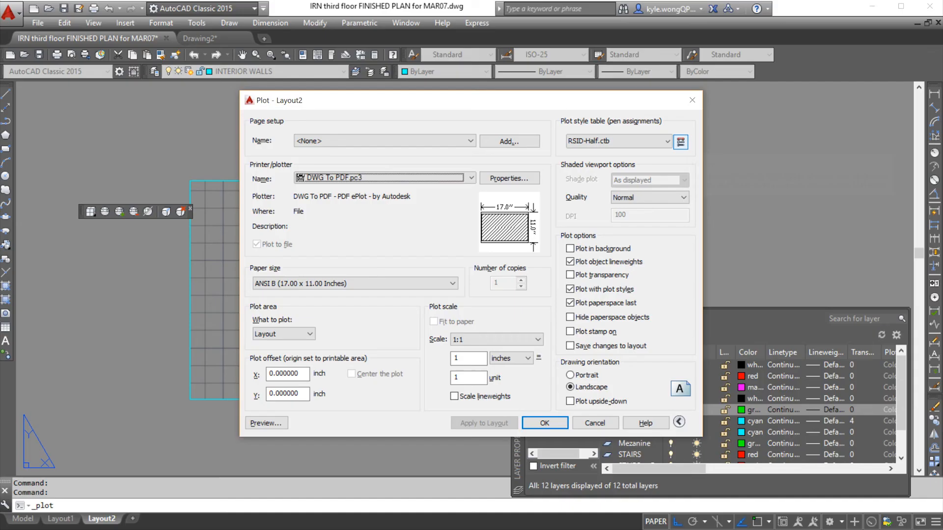
click(680, 141)
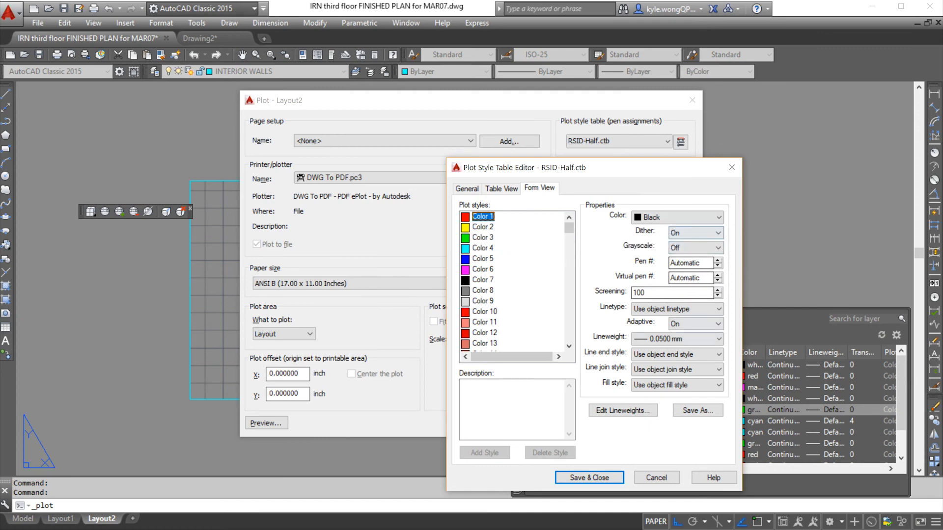
click(482, 269)
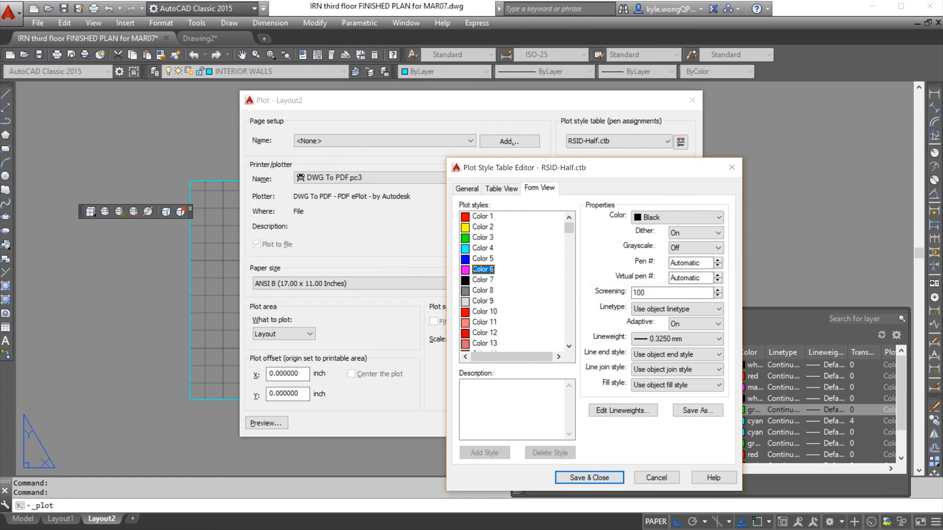
click(481, 258)
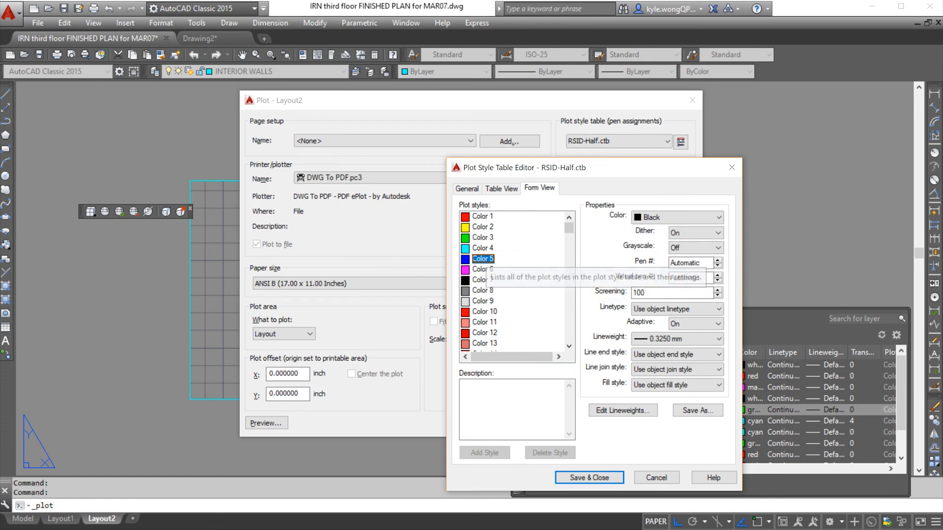
click(481, 237)
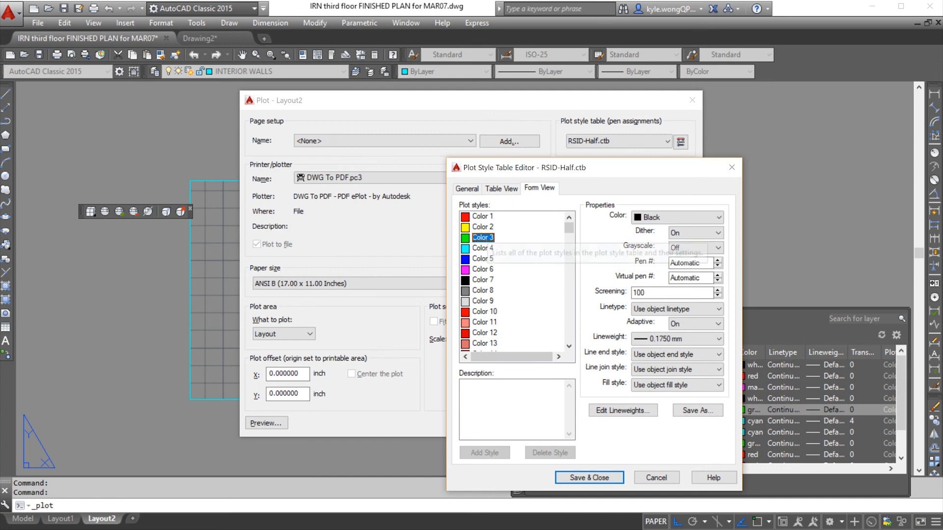
click(481, 216)
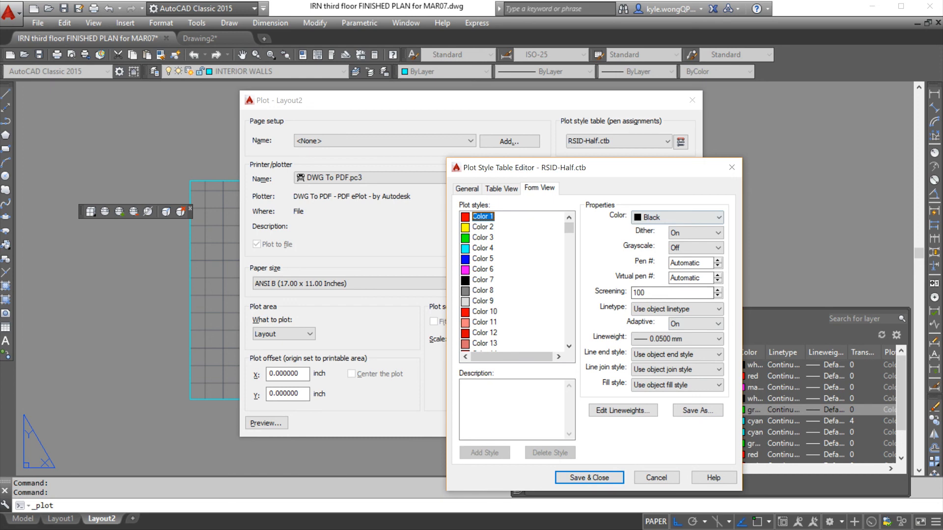
drag(519, 167, 373, 137)
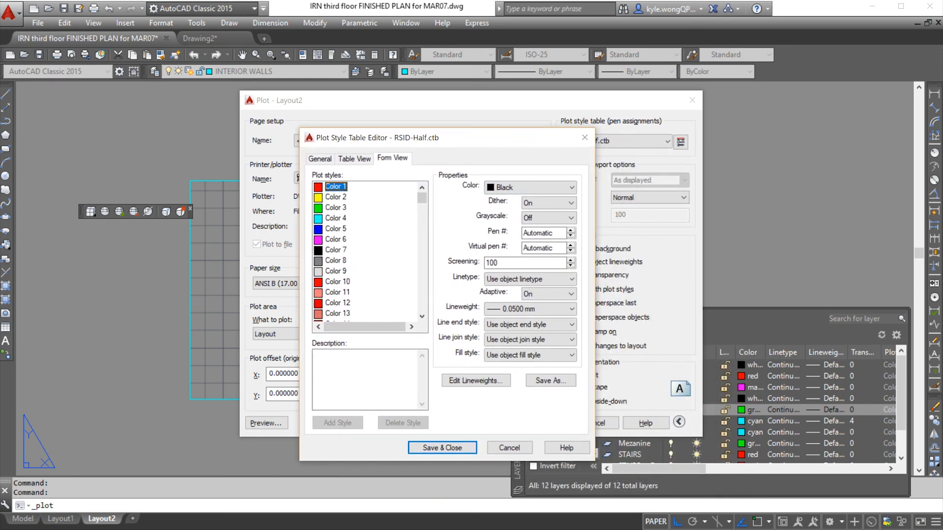
click(441, 448)
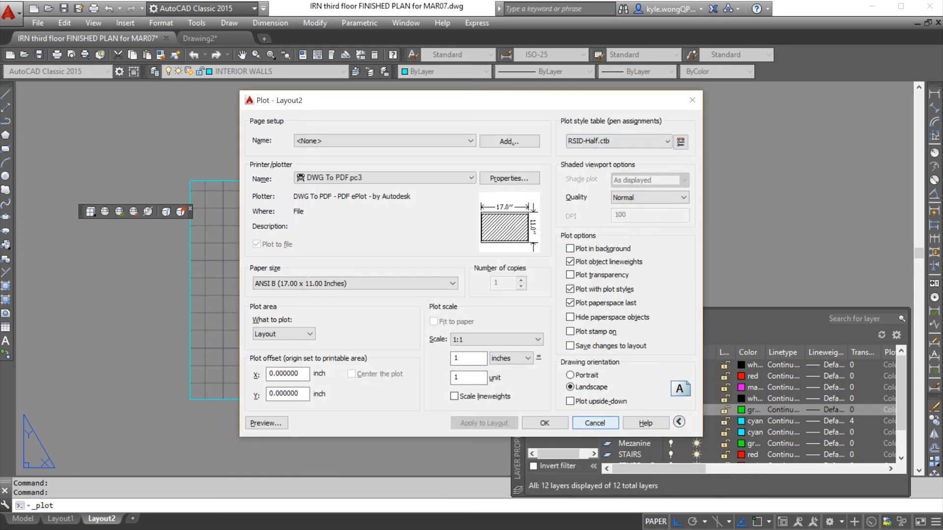
Step: Review the RSID-Half.ctb editor's General and Form View details, then list the available plot style tables
click(594, 423)
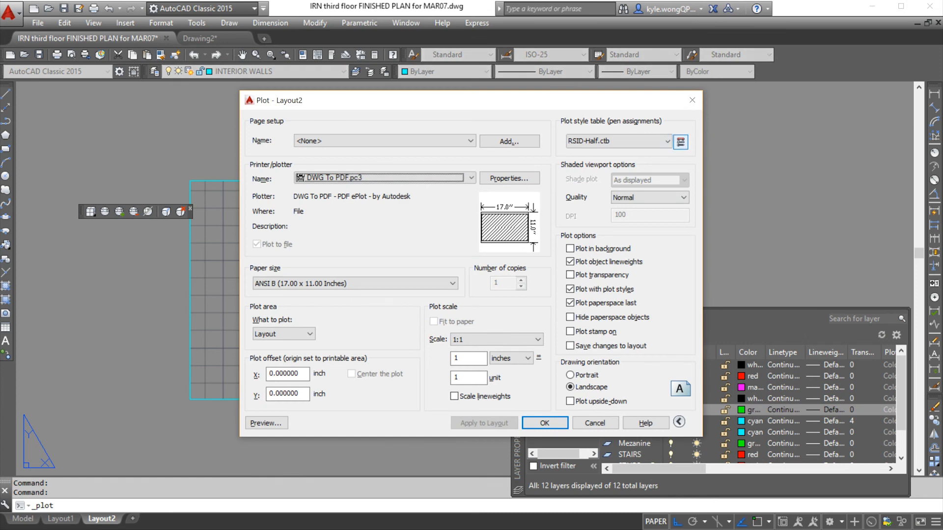
click(679, 141)
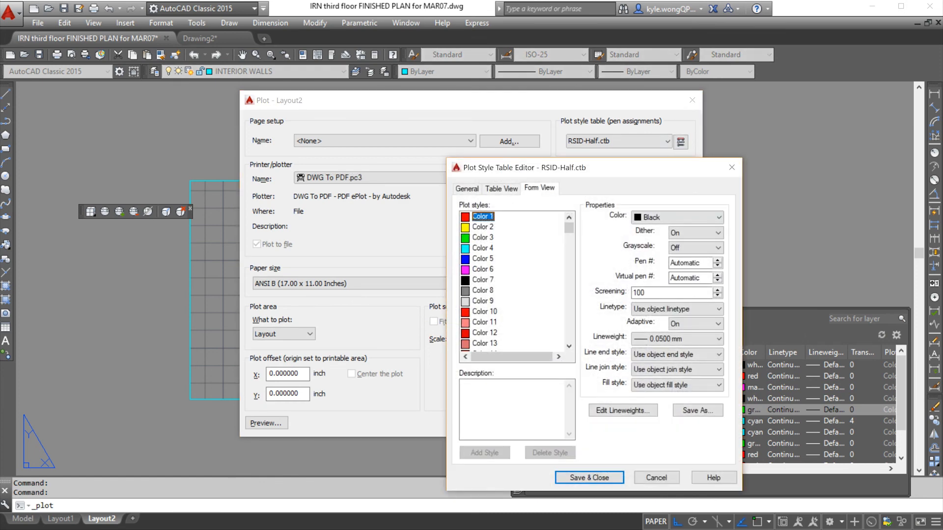
click(501, 189)
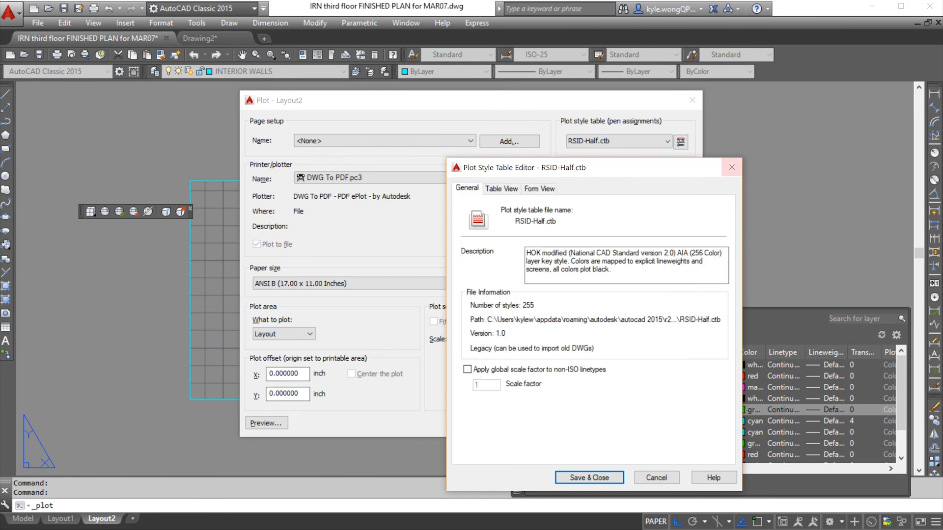
click(588, 477)
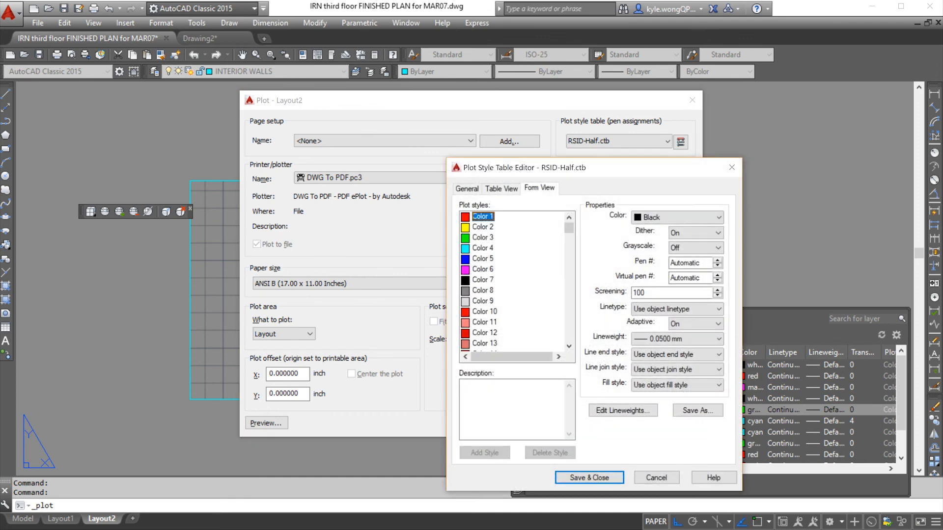
click(589, 477)
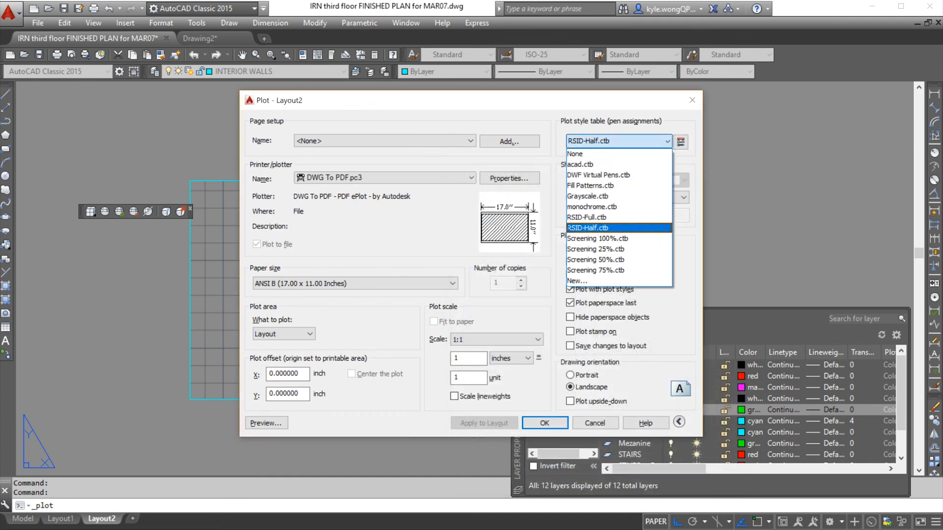
Step: Try RSID-Full.ctb, reselect RSID-Half.ctb, and preview Layout2's plot with colour-based line weights
click(588, 228)
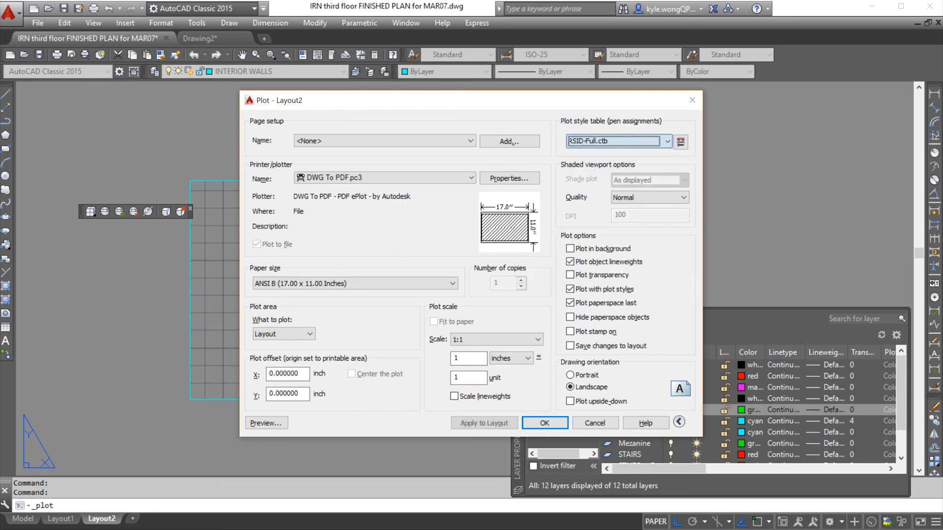
mouse_move(508, 226)
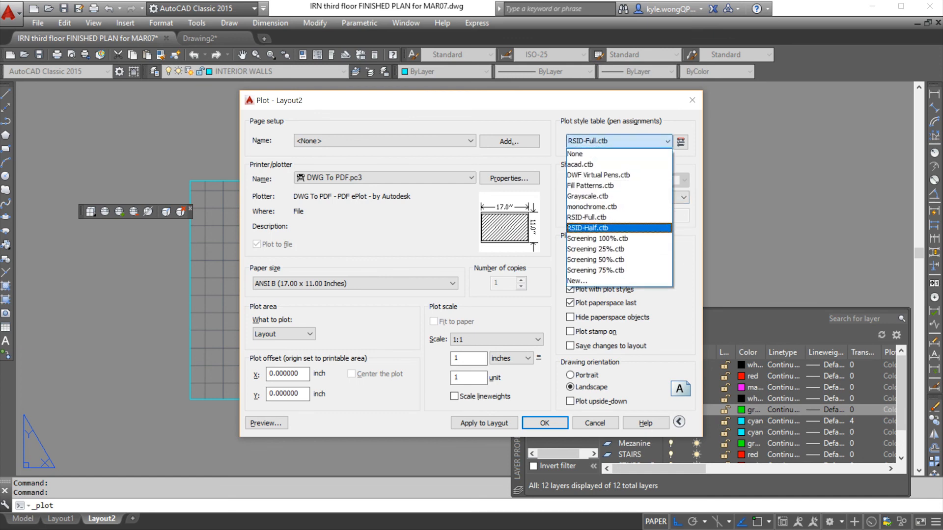
click(587, 226)
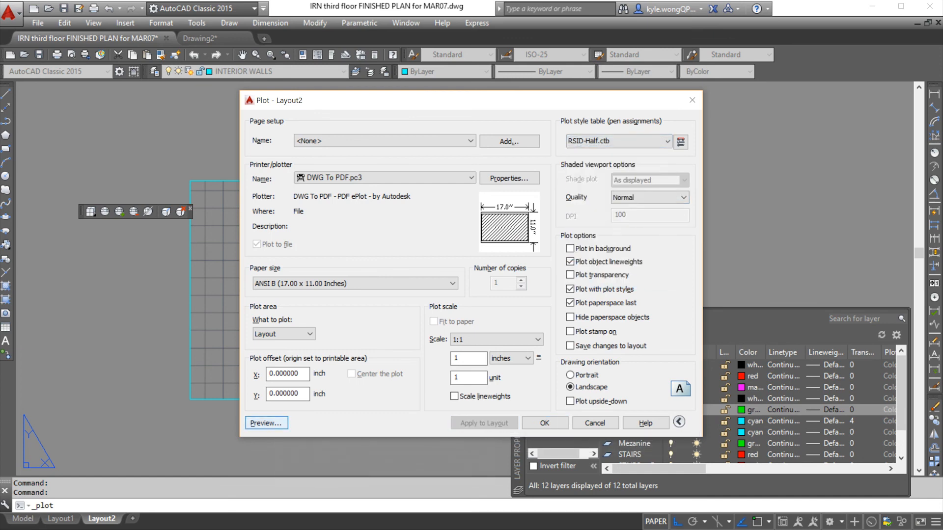
click(265, 423)
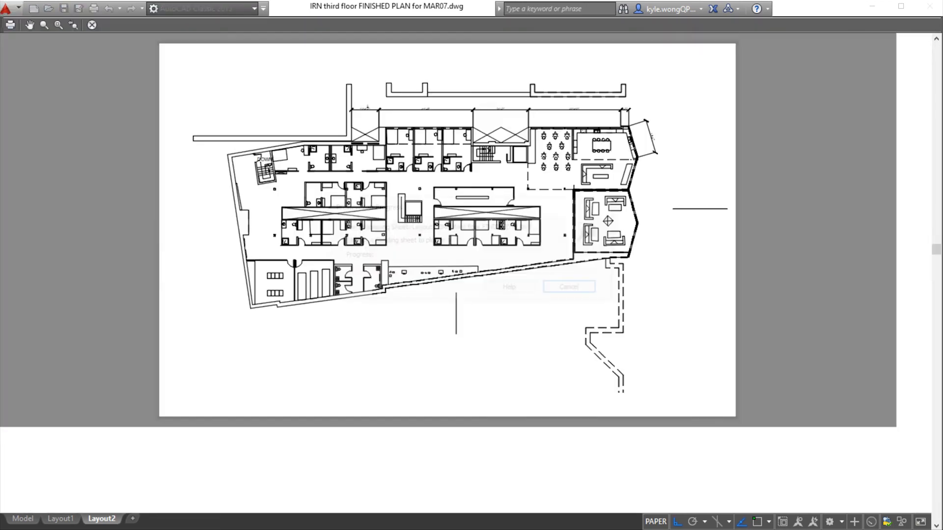